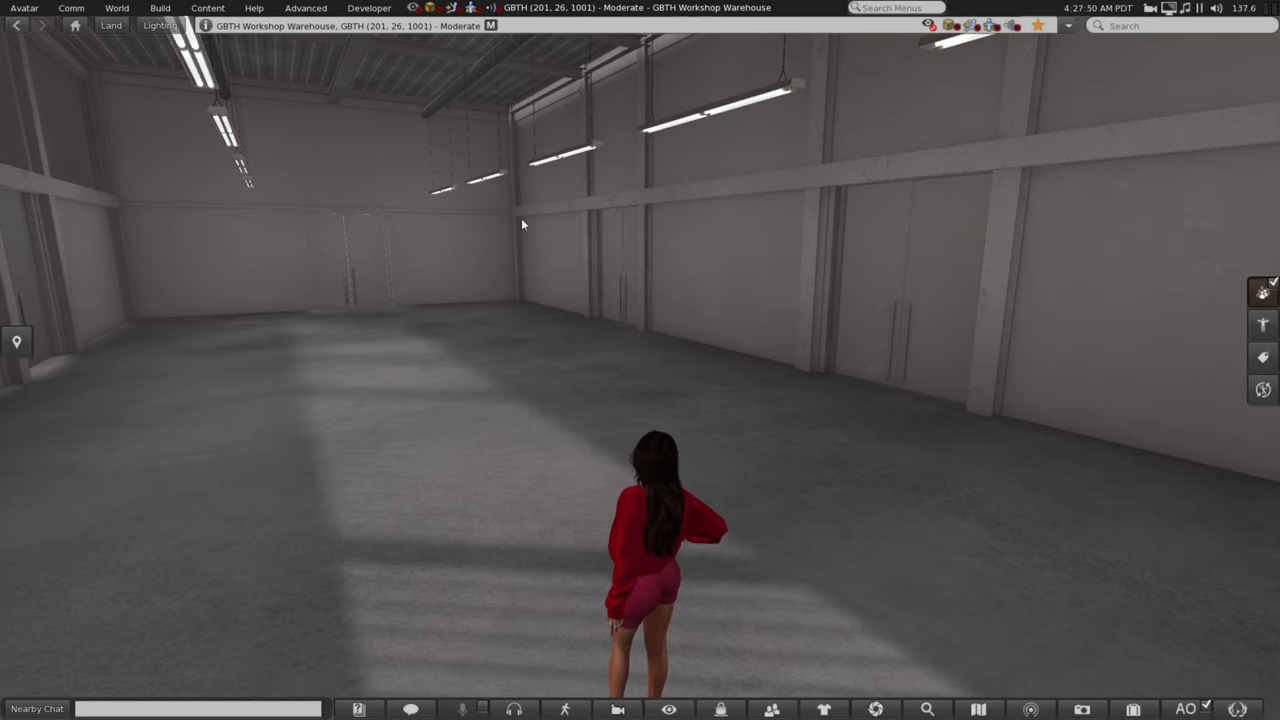
{"action": "mouse_move", "coordinate": [182, 240]}
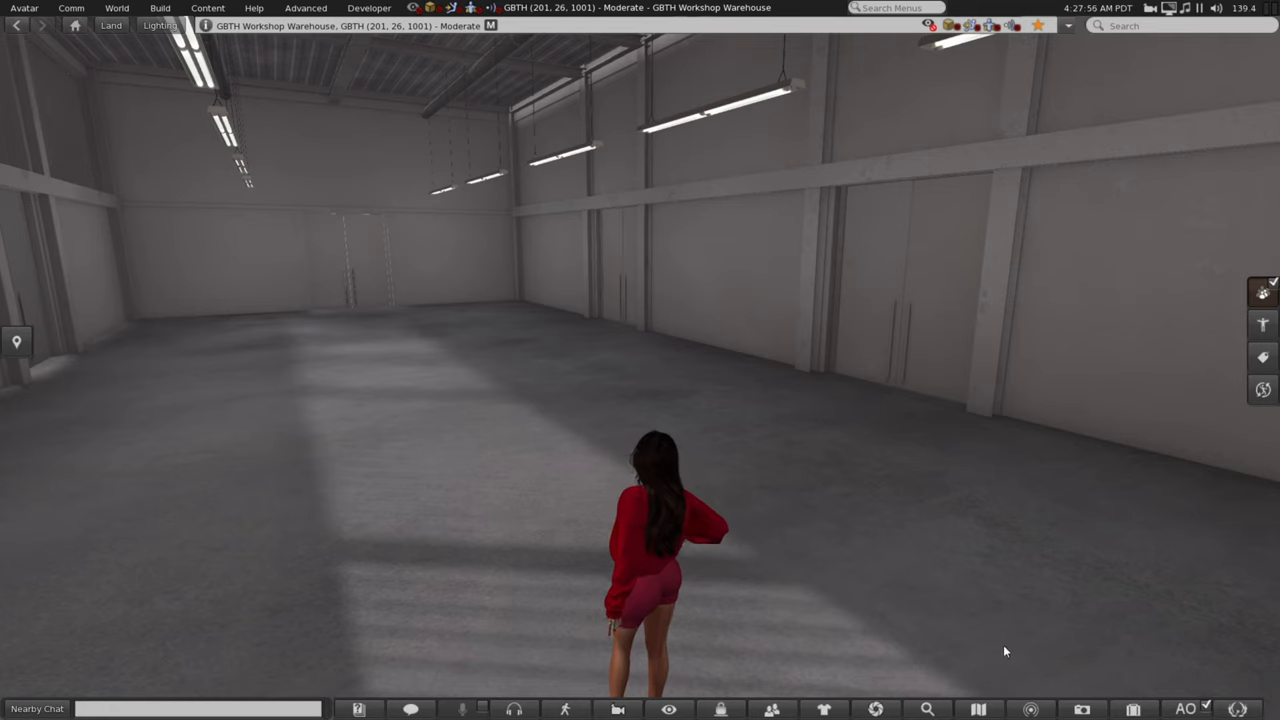
{"action": "mouse_move", "coordinate": [772, 308]}
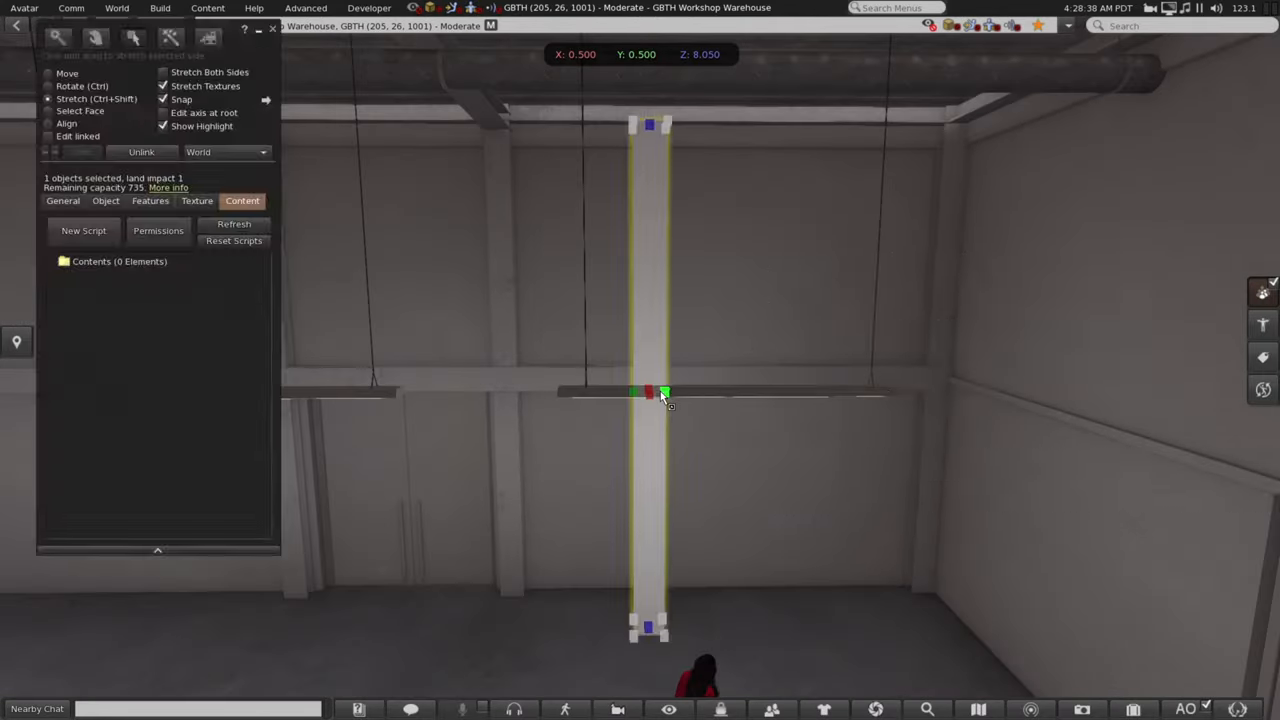
Step: Select the tall narrow prim against the warehouse wall for resizing
{"action": "left_click", "coordinate": [196, 200]}
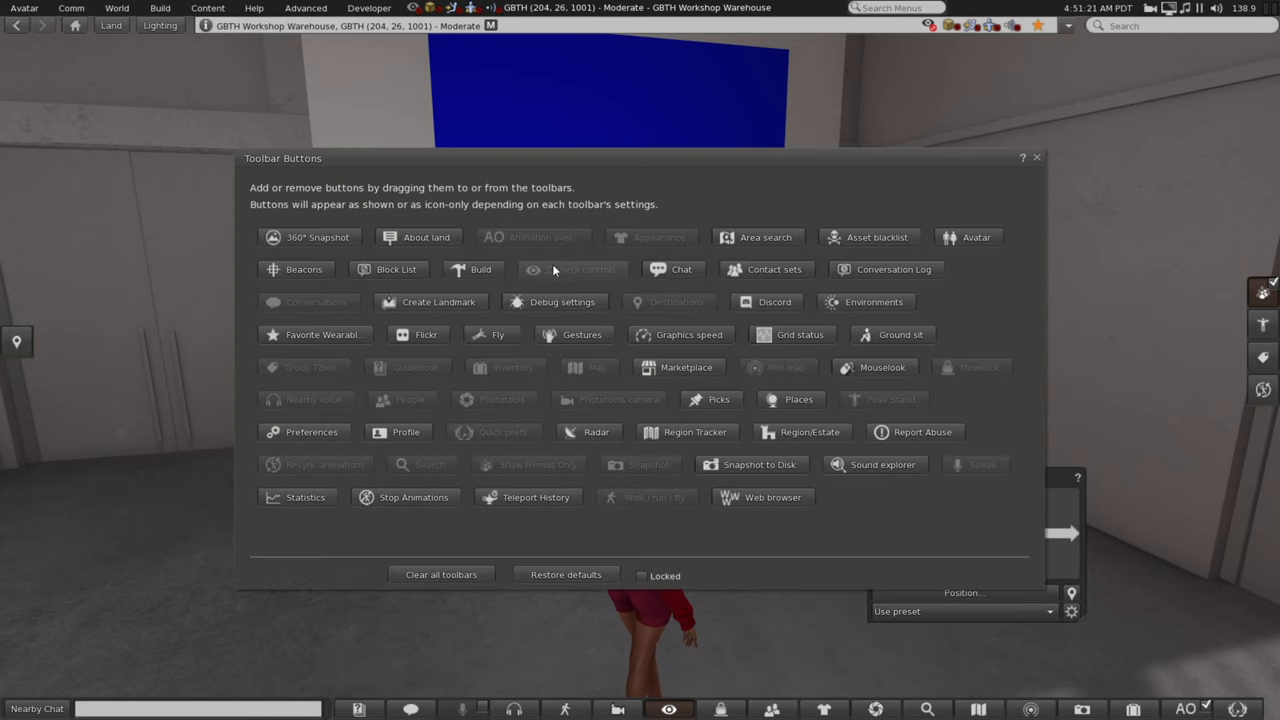
{"action": "mouse_move", "coordinate": [1036, 178]}
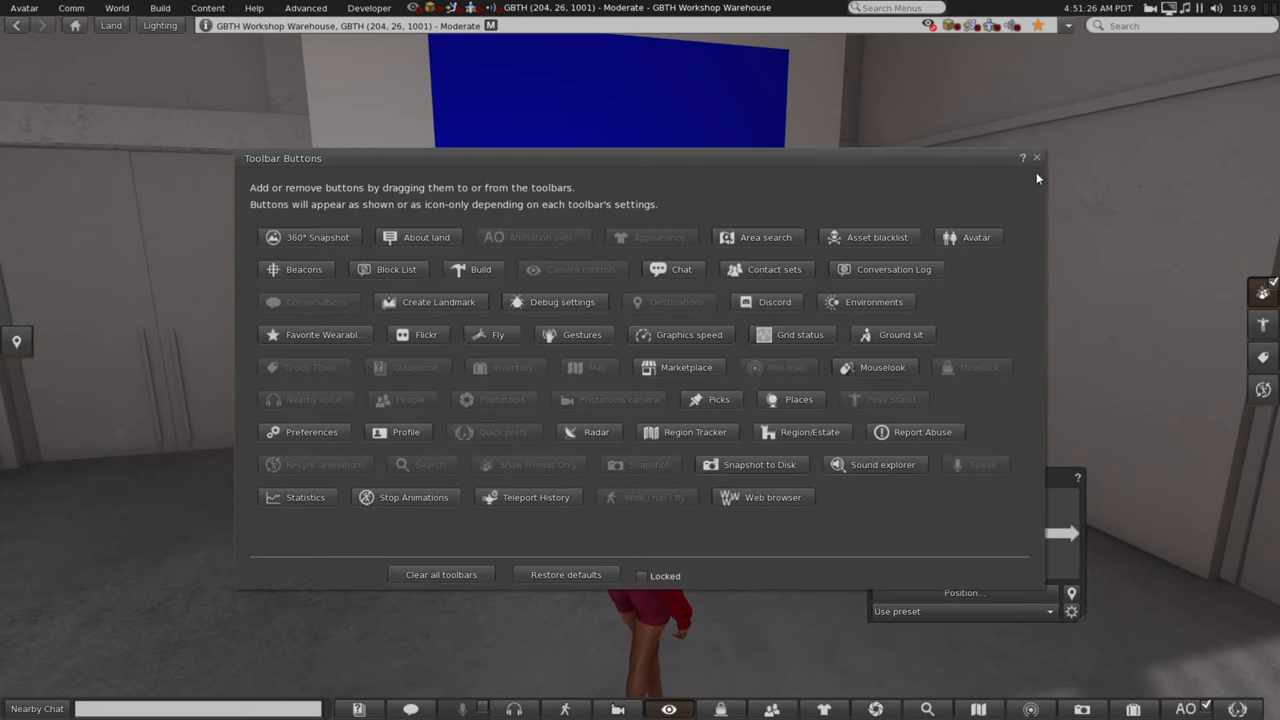
Step: Close the Toolbar Buttons window and bring up the camera position settings
{"action": "left_click", "coordinate": [1036, 156]}
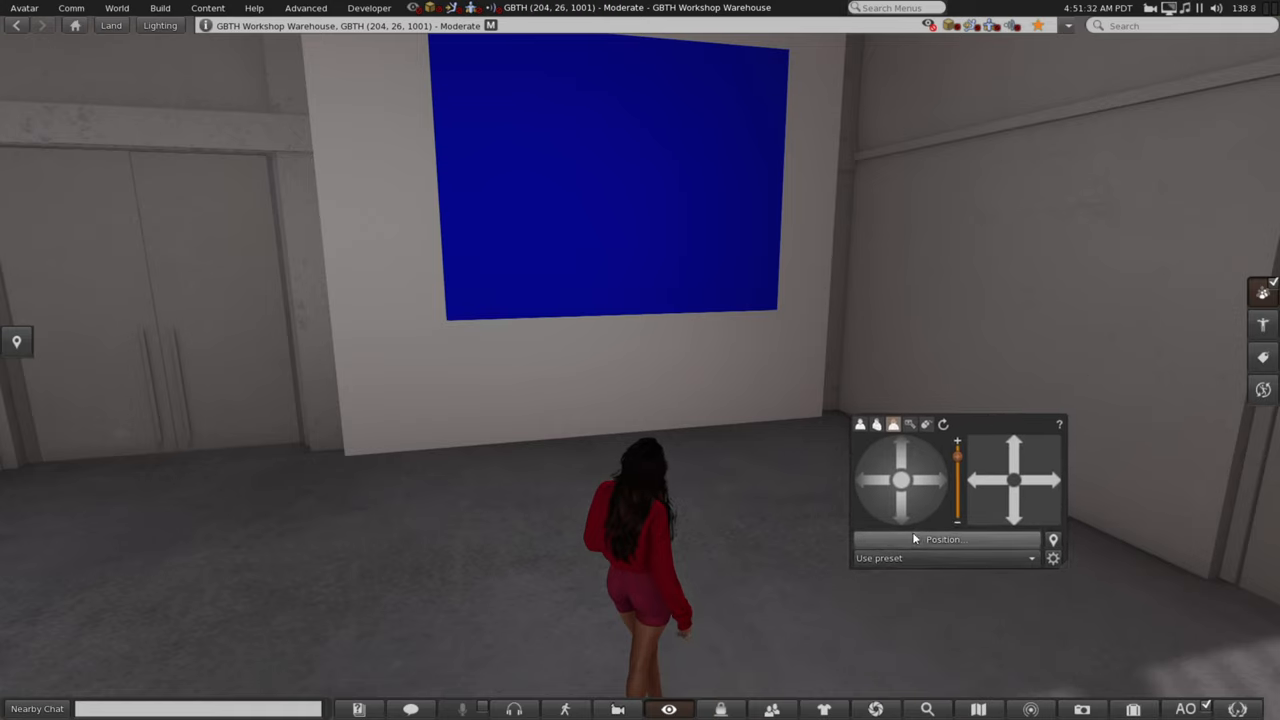
{"action": "left_click", "coordinate": [944, 540]}
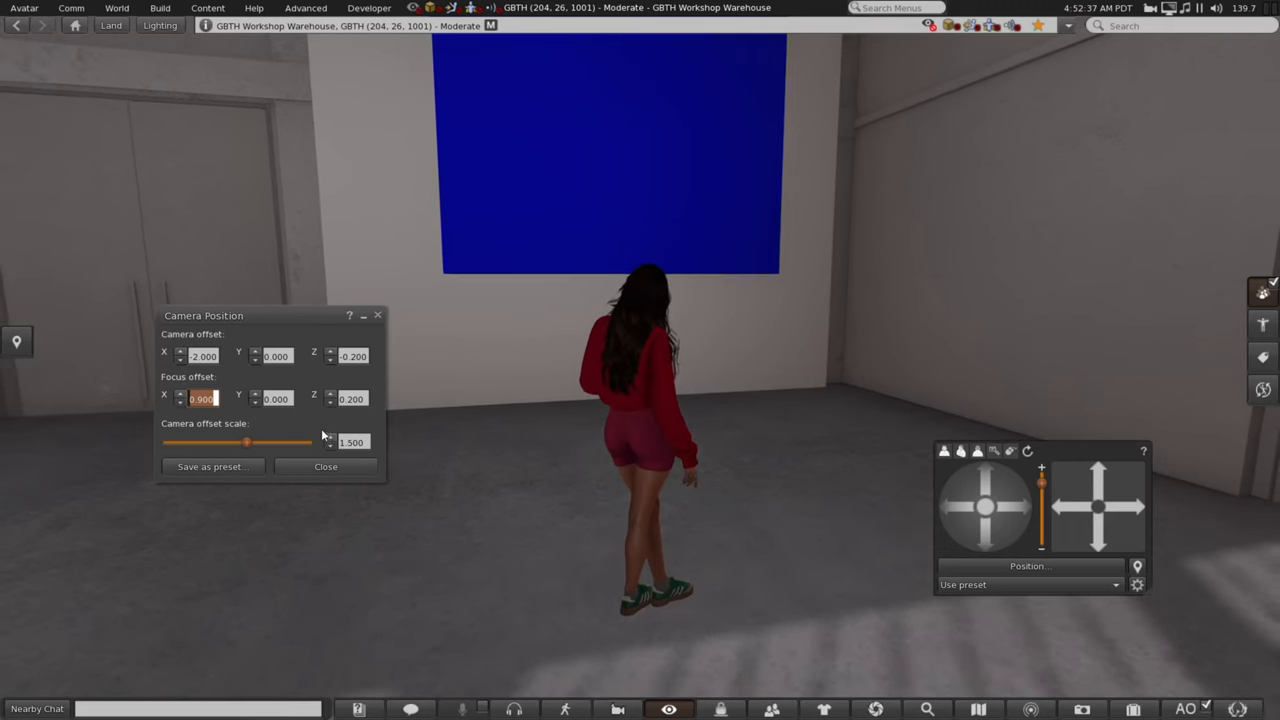
{"action": "mouse_move", "coordinate": [744, 380]}
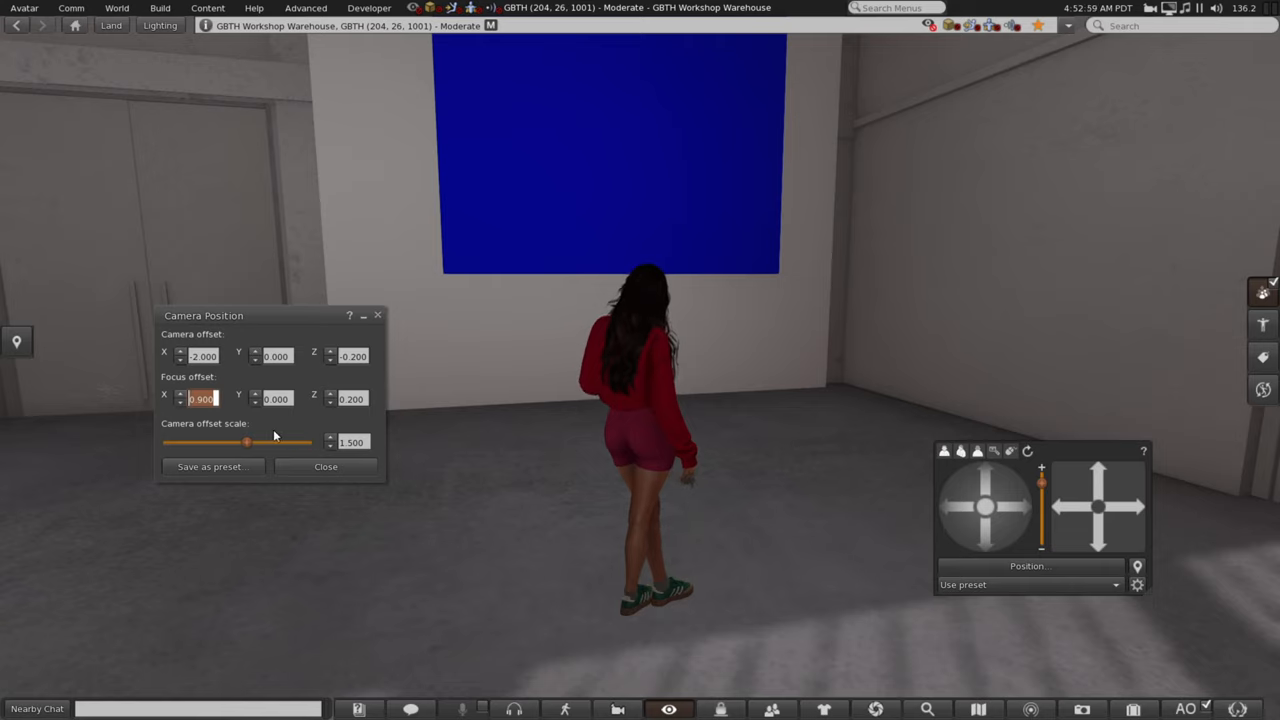
Step: Save the current camera position as a preset named New Rear Camera
{"action": "left_click", "coordinate": [208, 466]}
{"action": "type", "text": "New Rear C"}
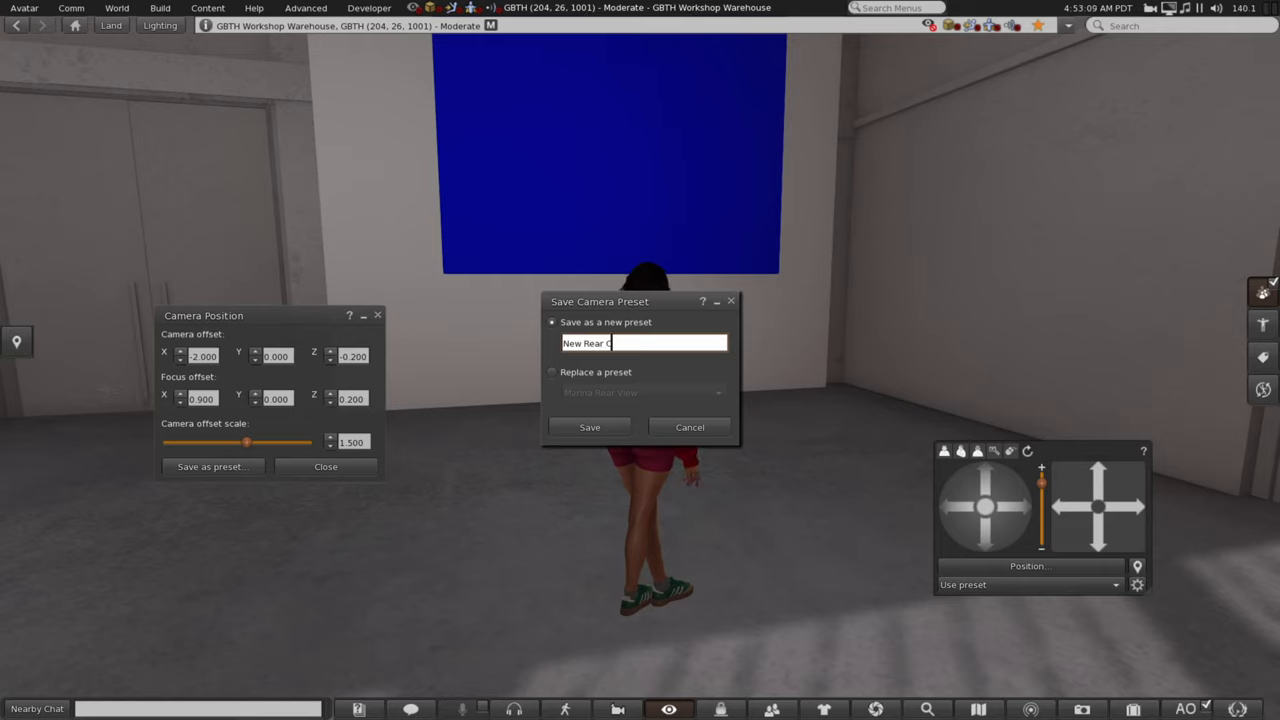
{"action": "type", "text": "amera"}
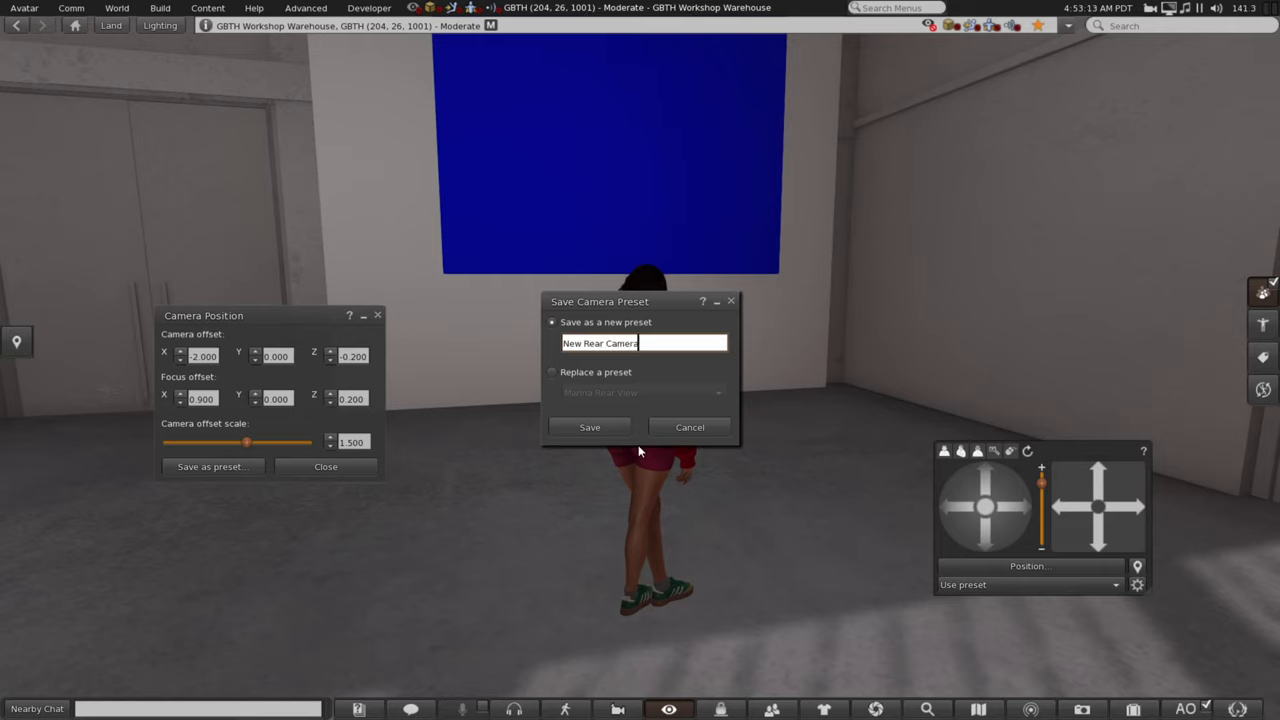
{"action": "left_click", "coordinate": [588, 428]}
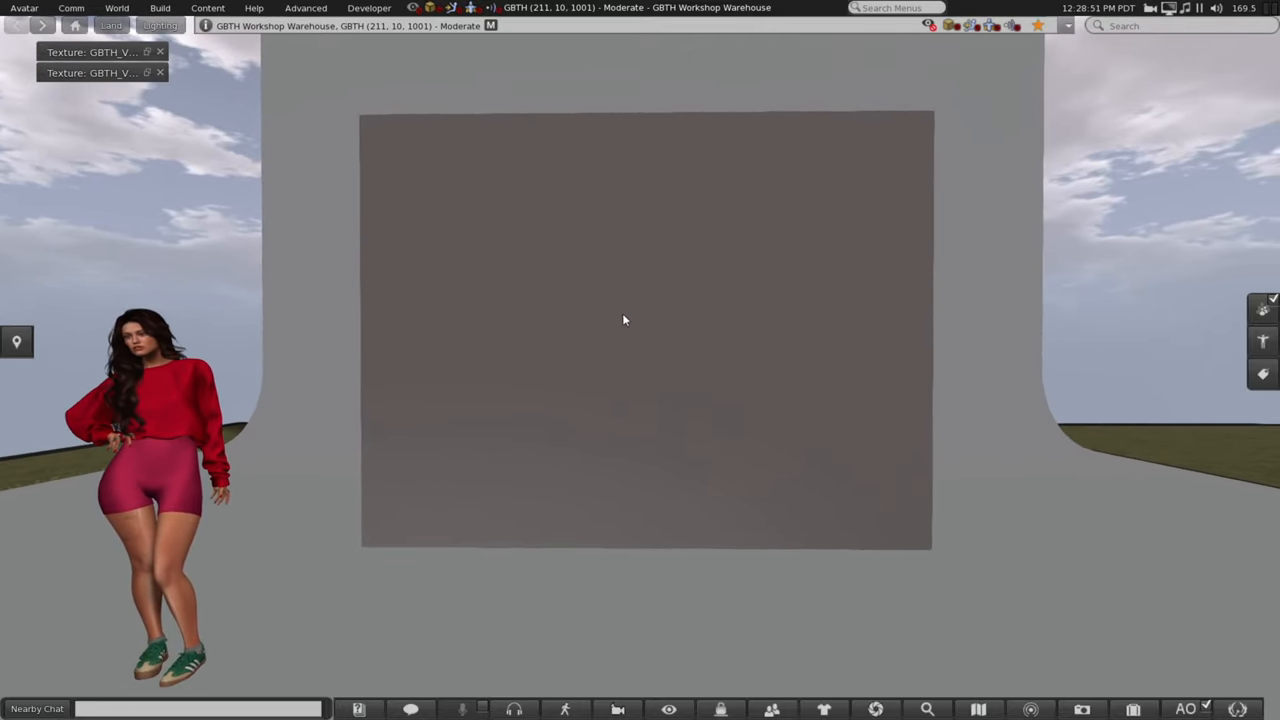
Step: Rez a new cube on the grey wall panel via the pie menu's Create option
{"action": "right_click", "coordinate": [624, 320]}
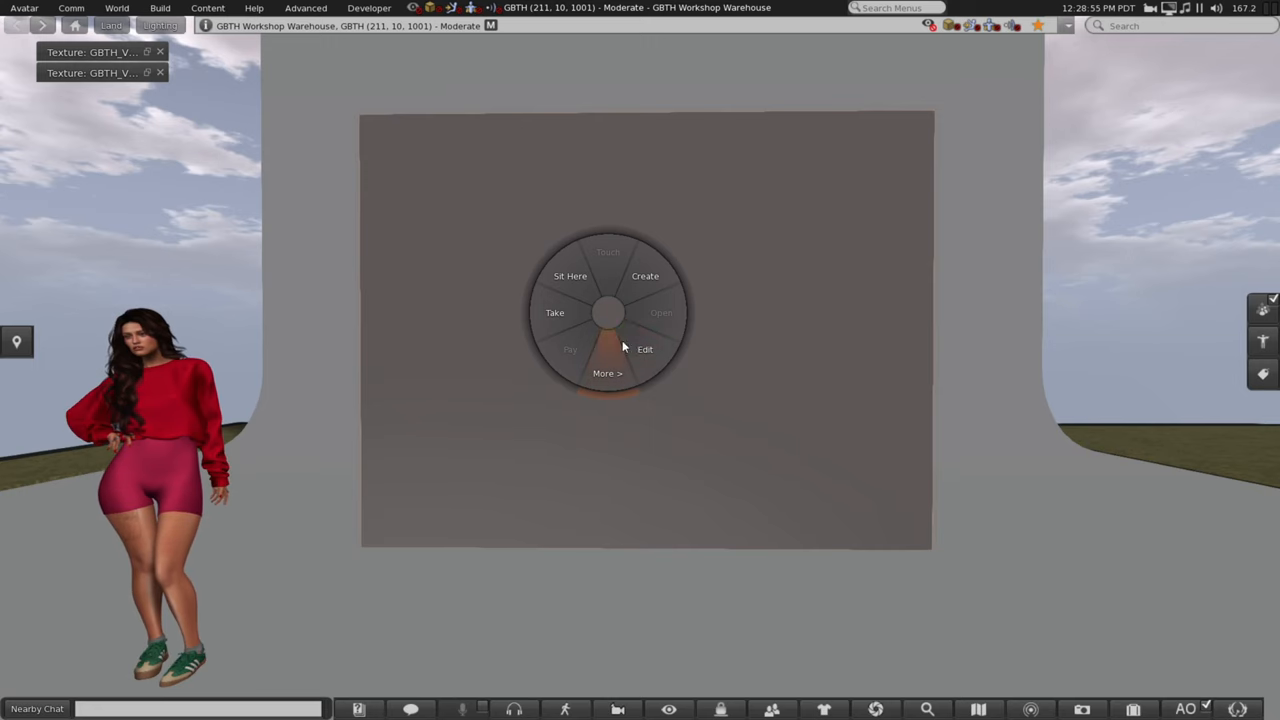
{"action": "left_click", "coordinate": [644, 348]}
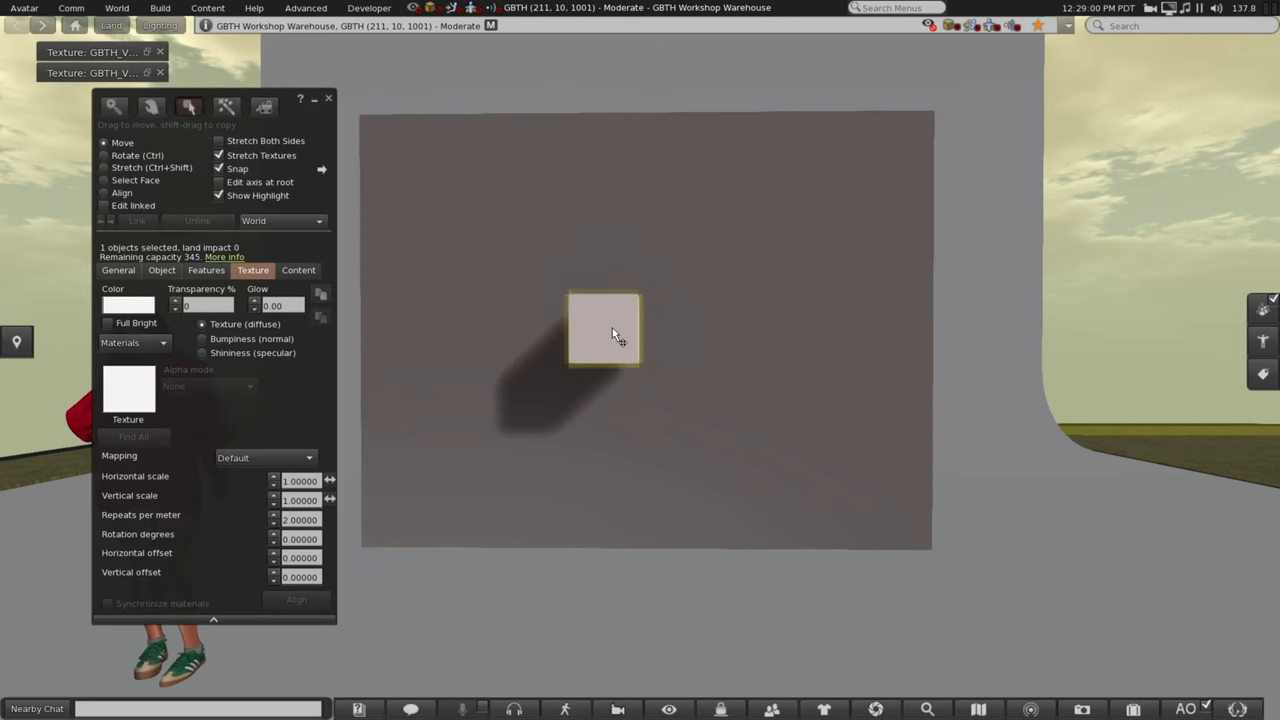
{"action": "left_click", "coordinate": [604, 330]}
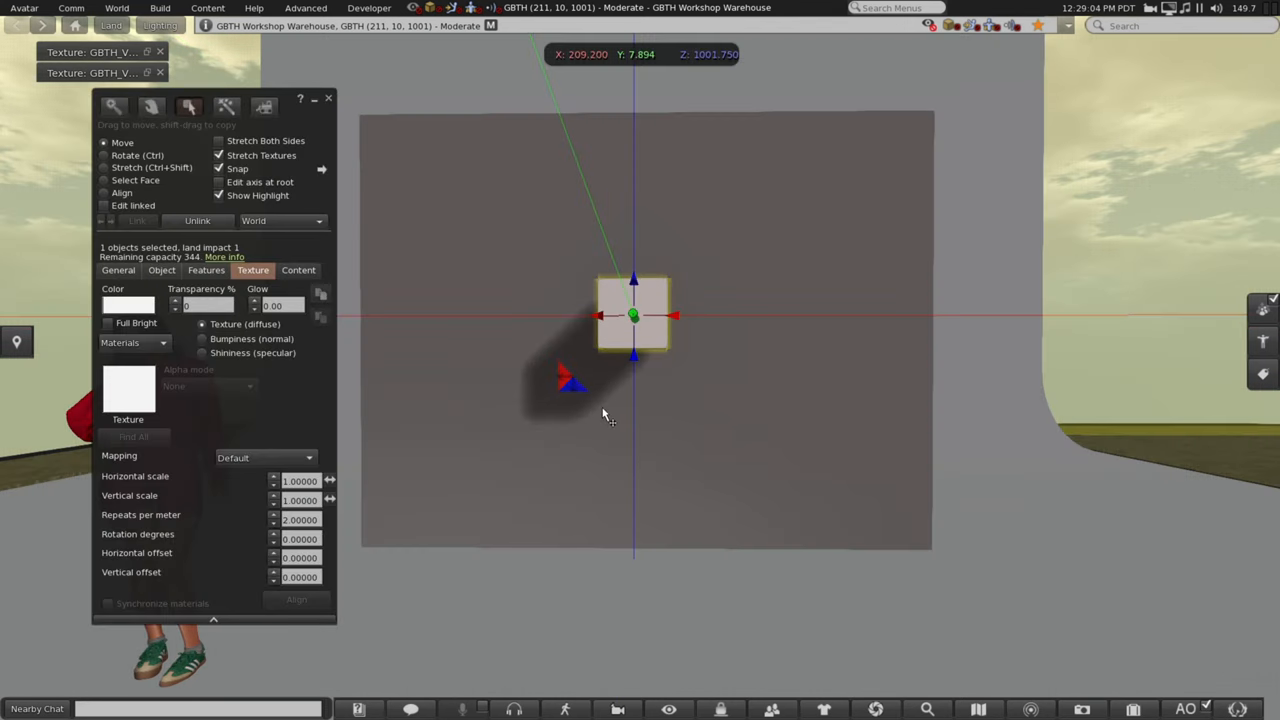
{"action": "mouse_move", "coordinate": [372, 212]}
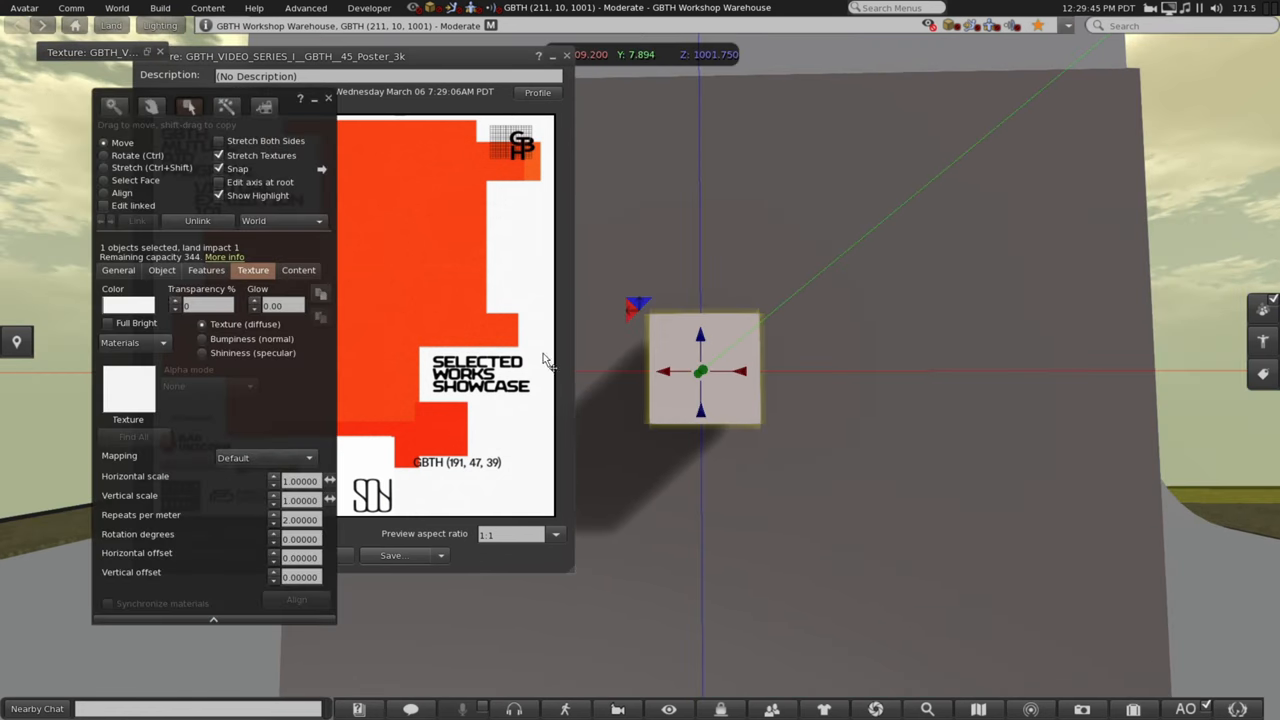
Step: Size the poster cube to 0.4, then rez a second cube beside it sized 0.3
{"action": "left_click", "coordinate": [160, 270]}
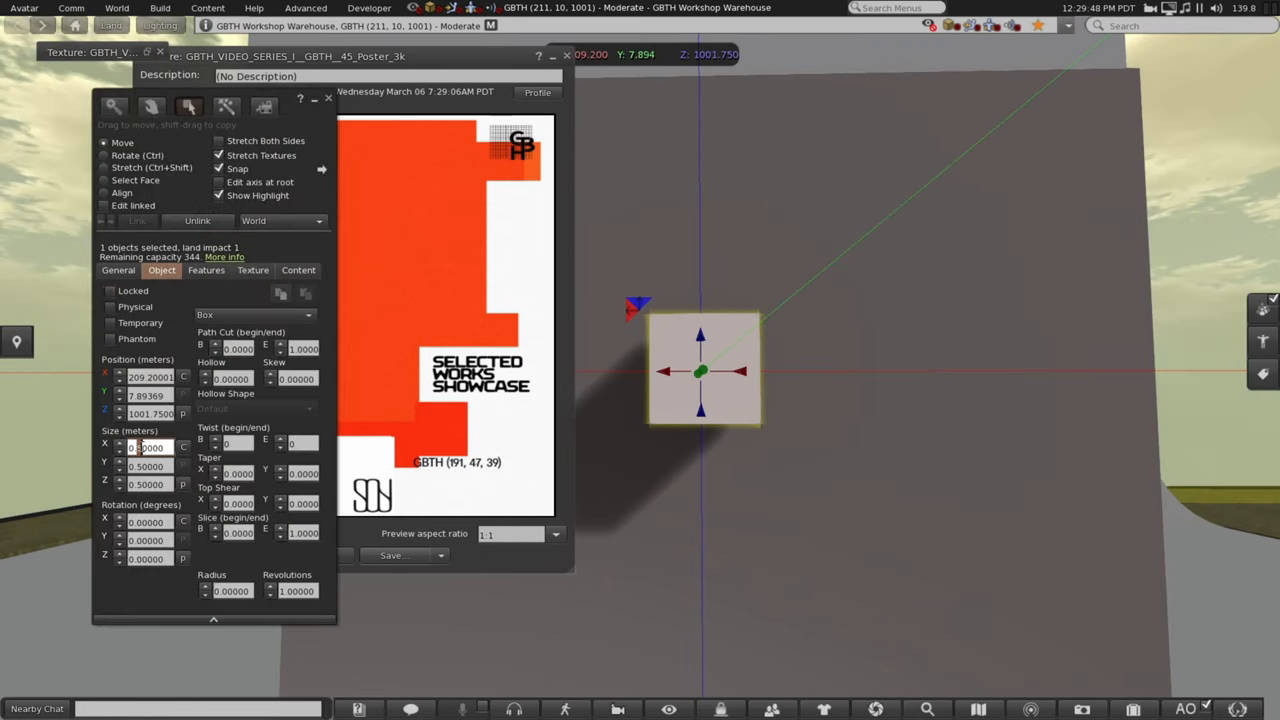
{"action": "type", "text": "0.40000"}
{"action": "left_click", "coordinate": [150, 466]}
{"action": "type", "text": "0.01000"}
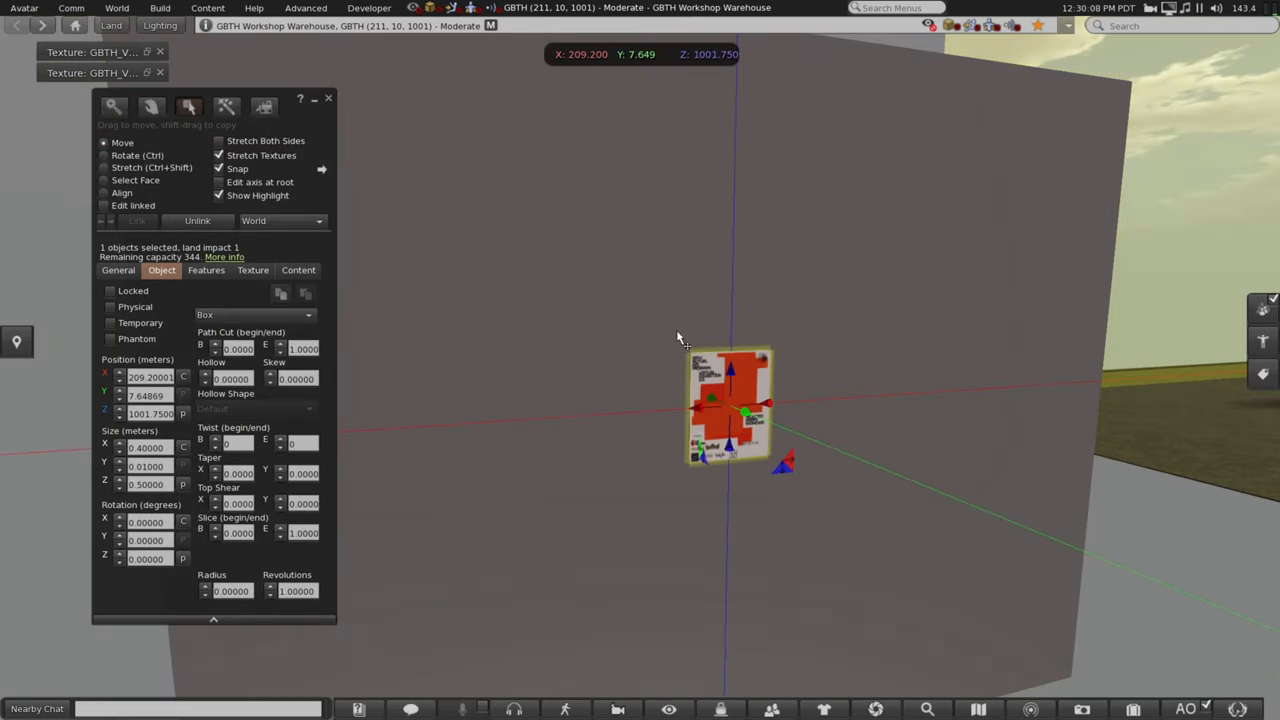
{"action": "left_click", "coordinate": [252, 270]}
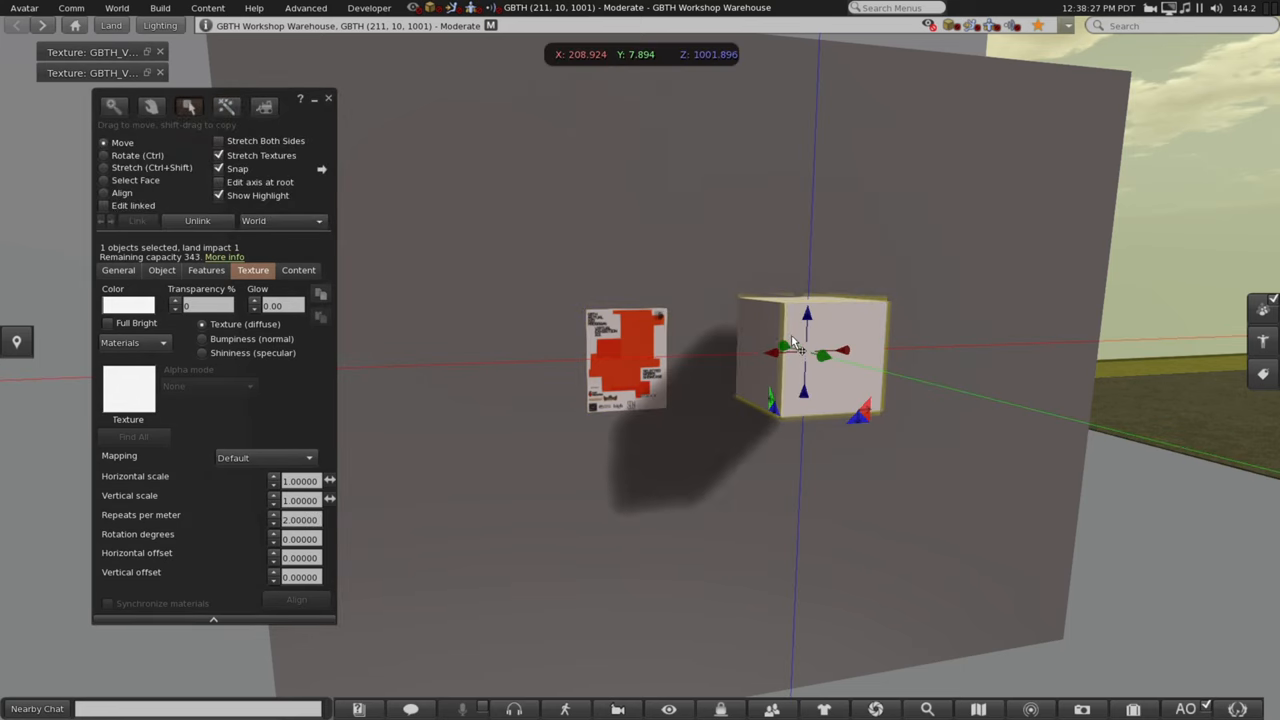
{"action": "left_click", "coordinate": [160, 270]}
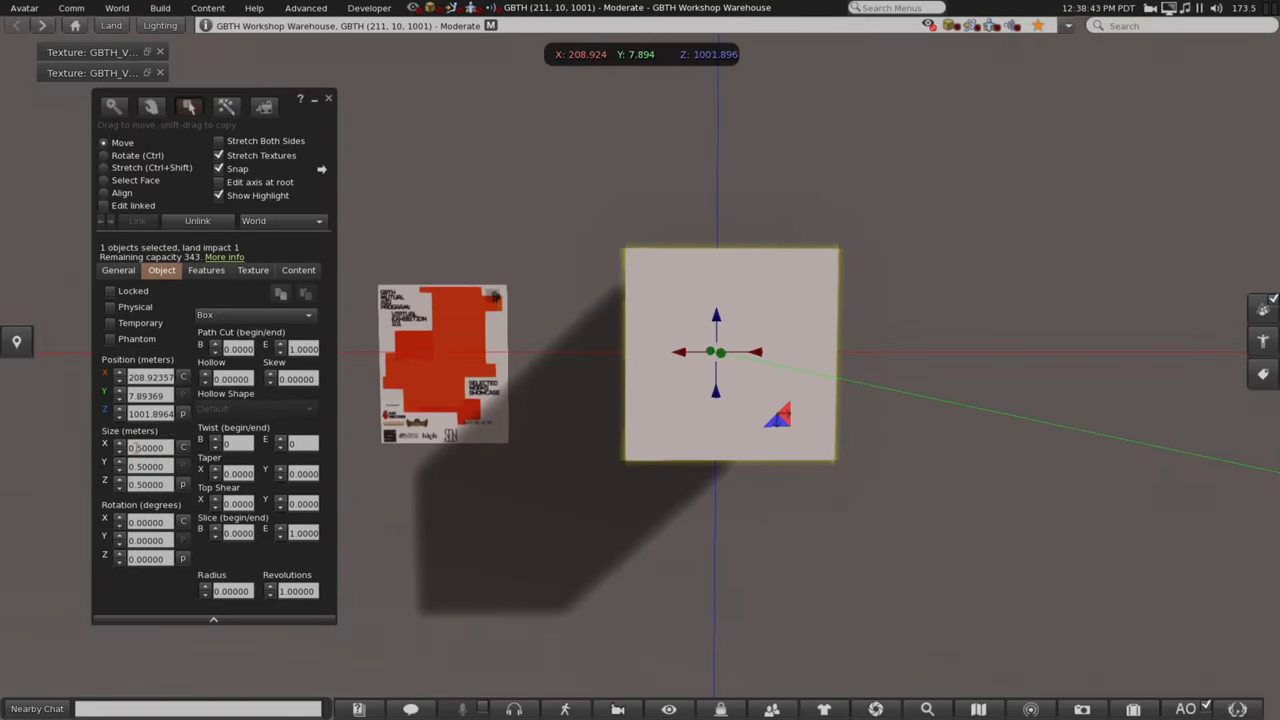
{"action": "type", "text": "0.30000"}
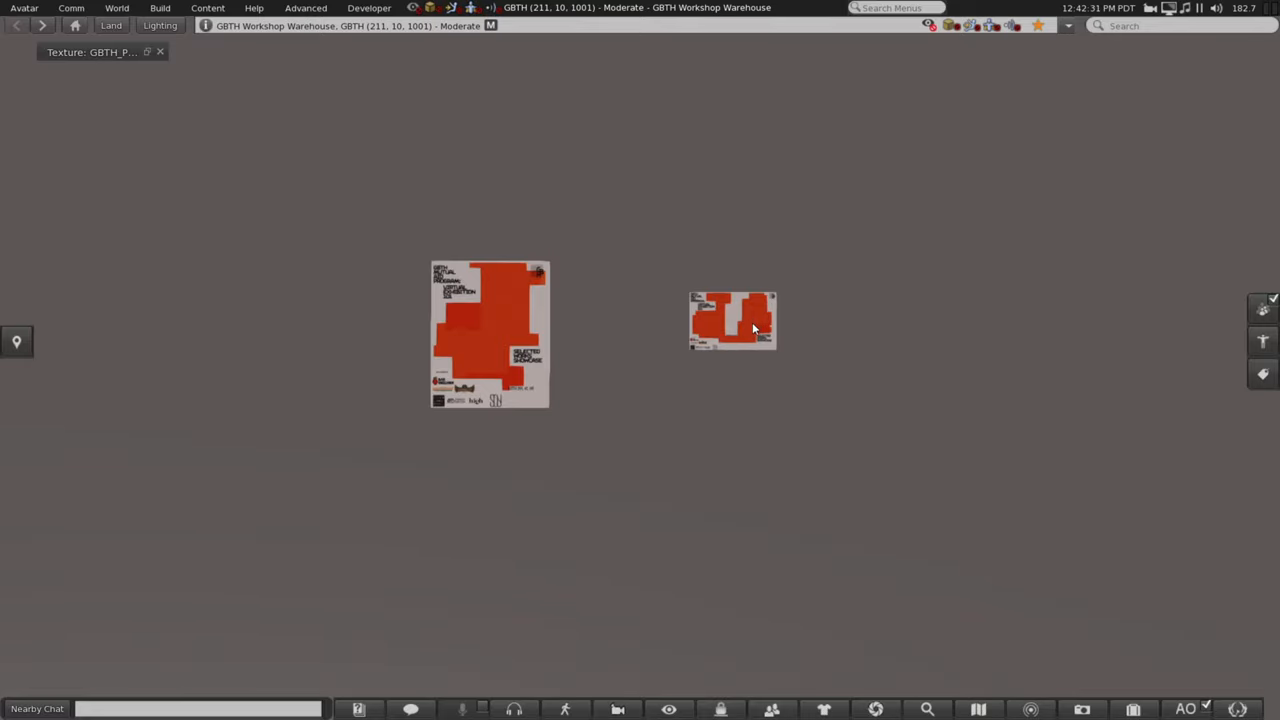
Step: Resize the square panel into a landscape poster and apply the photo artwork texture
{"action": "left_click", "coordinate": [732, 320]}
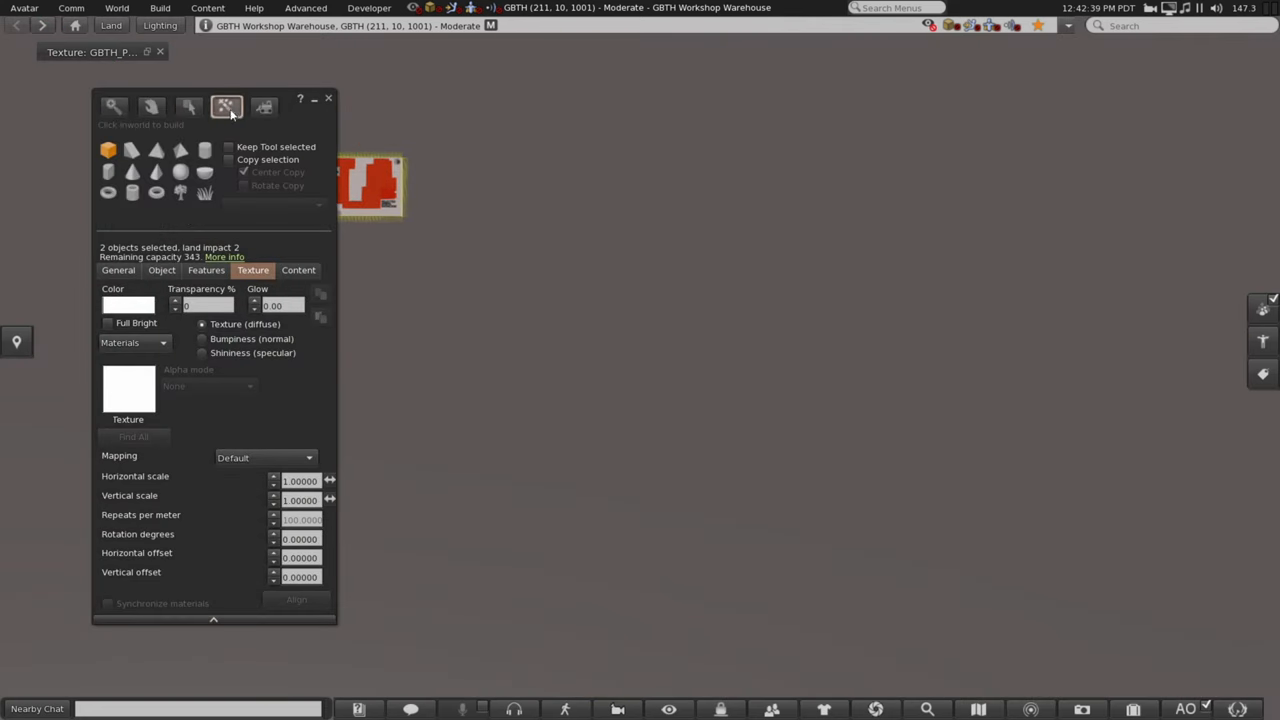
{"action": "left_click", "coordinate": [188, 108]}
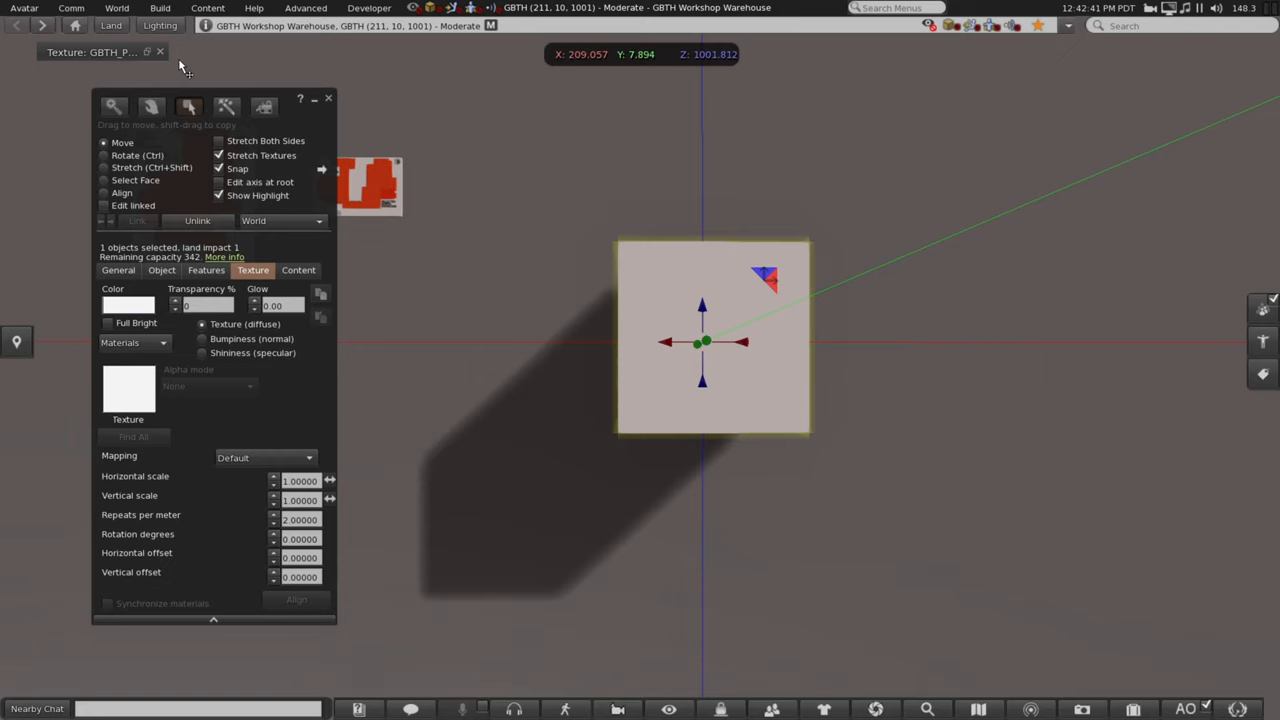
{"action": "mouse_move", "coordinate": [458, 408]}
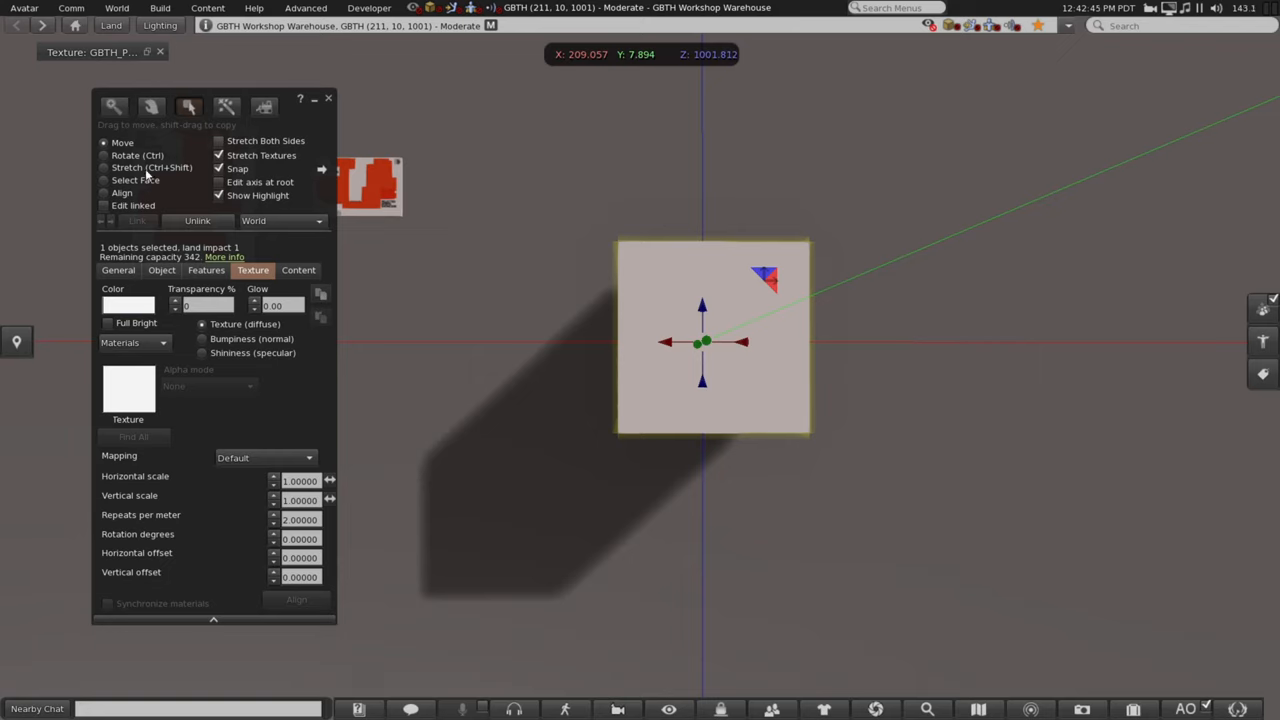
{"action": "left_click", "coordinate": [160, 270]}
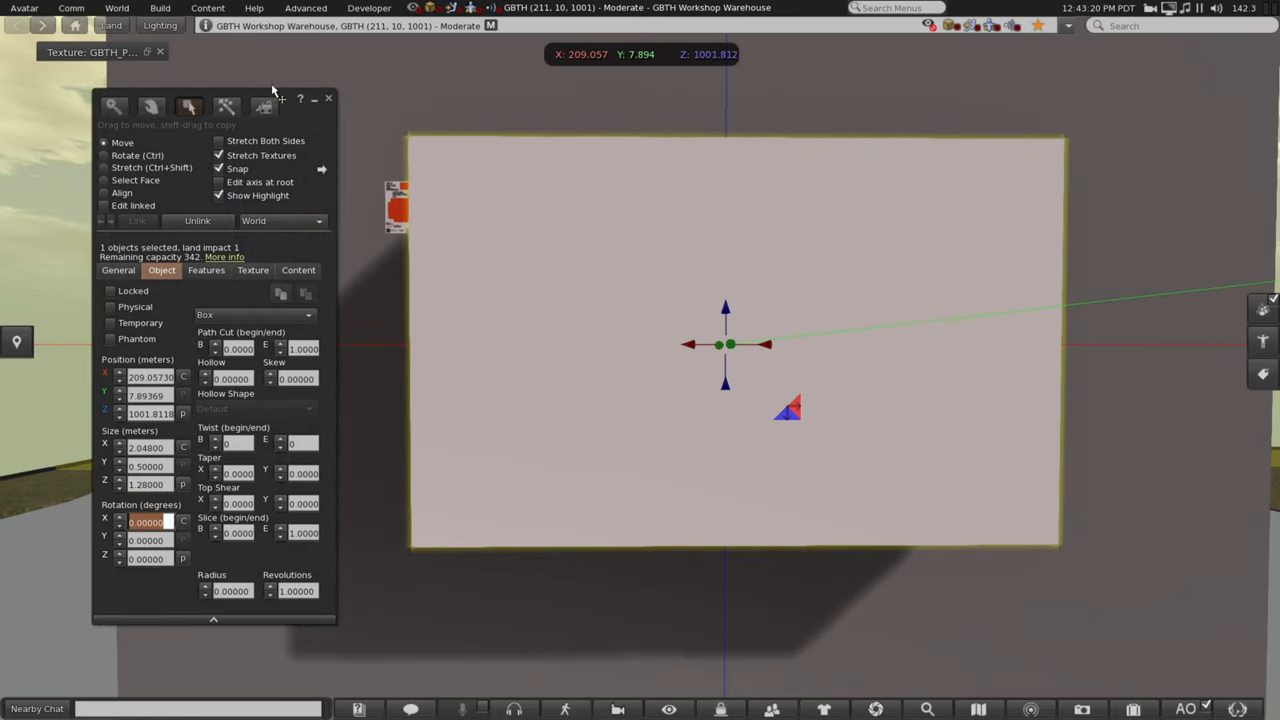
{"action": "left_click", "coordinate": [252, 270]}
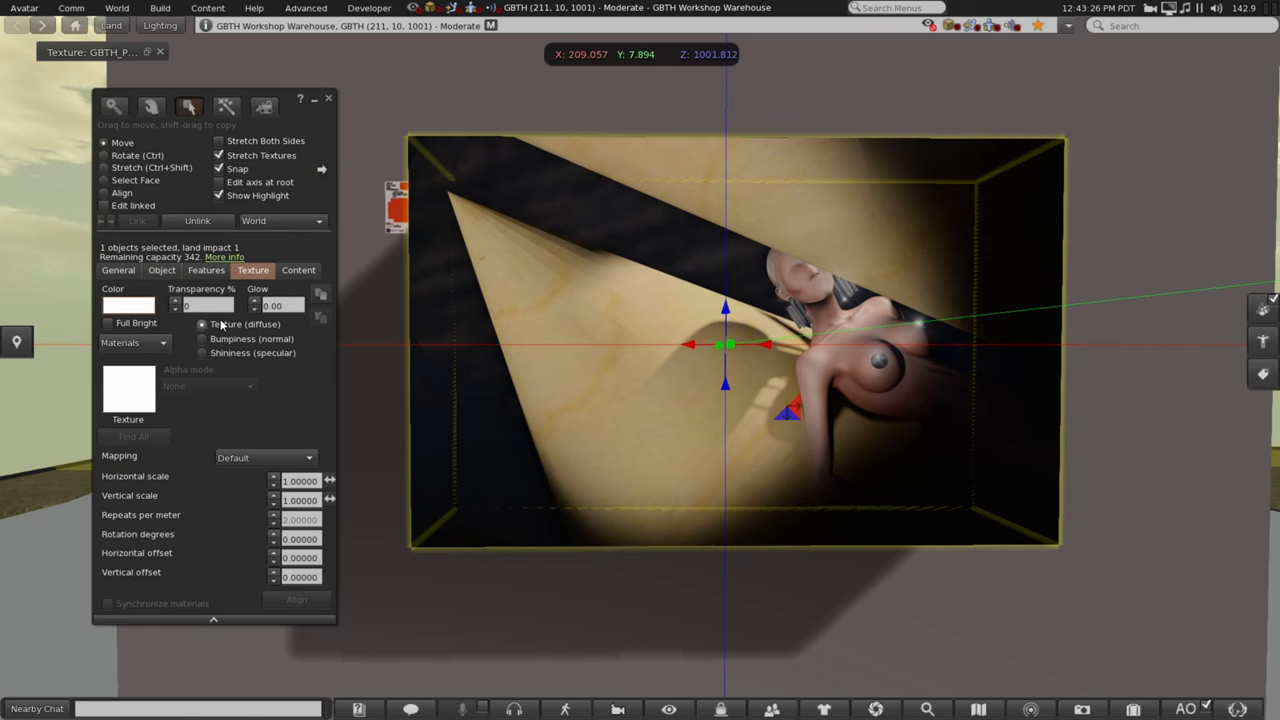
{"action": "left_click", "coordinate": [160, 270]}
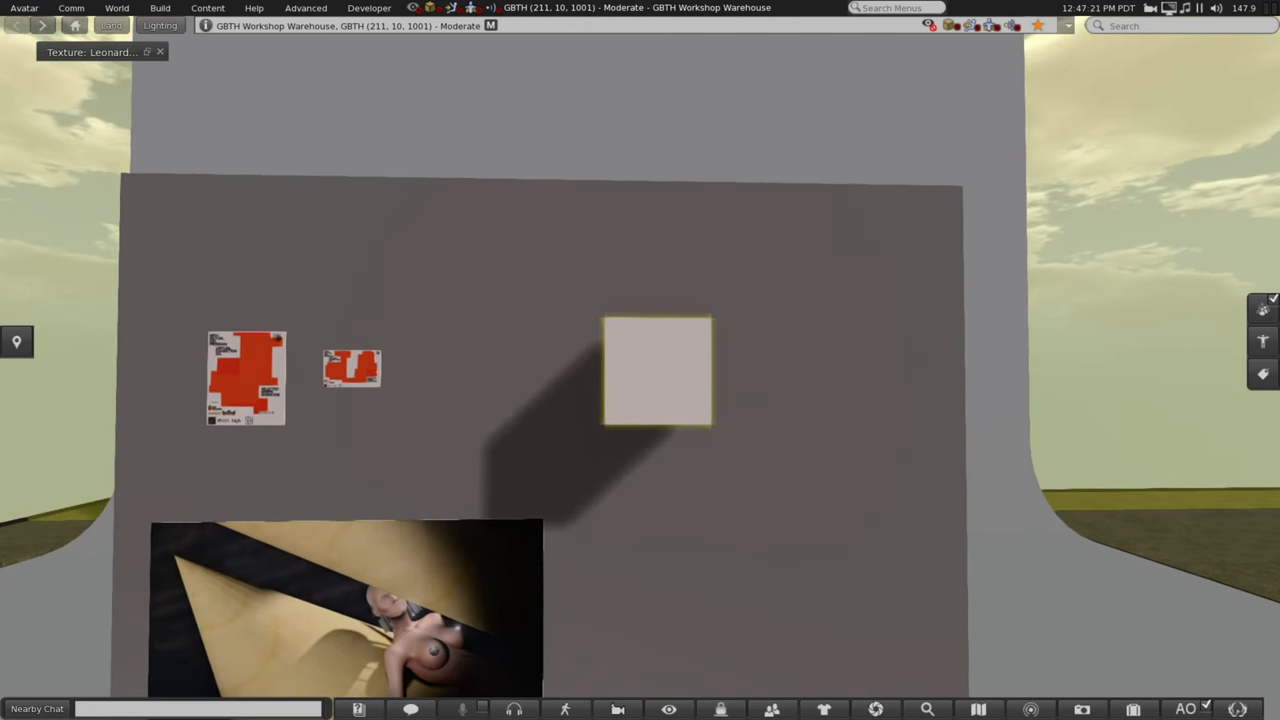
Step: Move the two small red posters up the wall, then select the A4 frame's face
{"action": "left_click", "coordinate": [656, 370]}
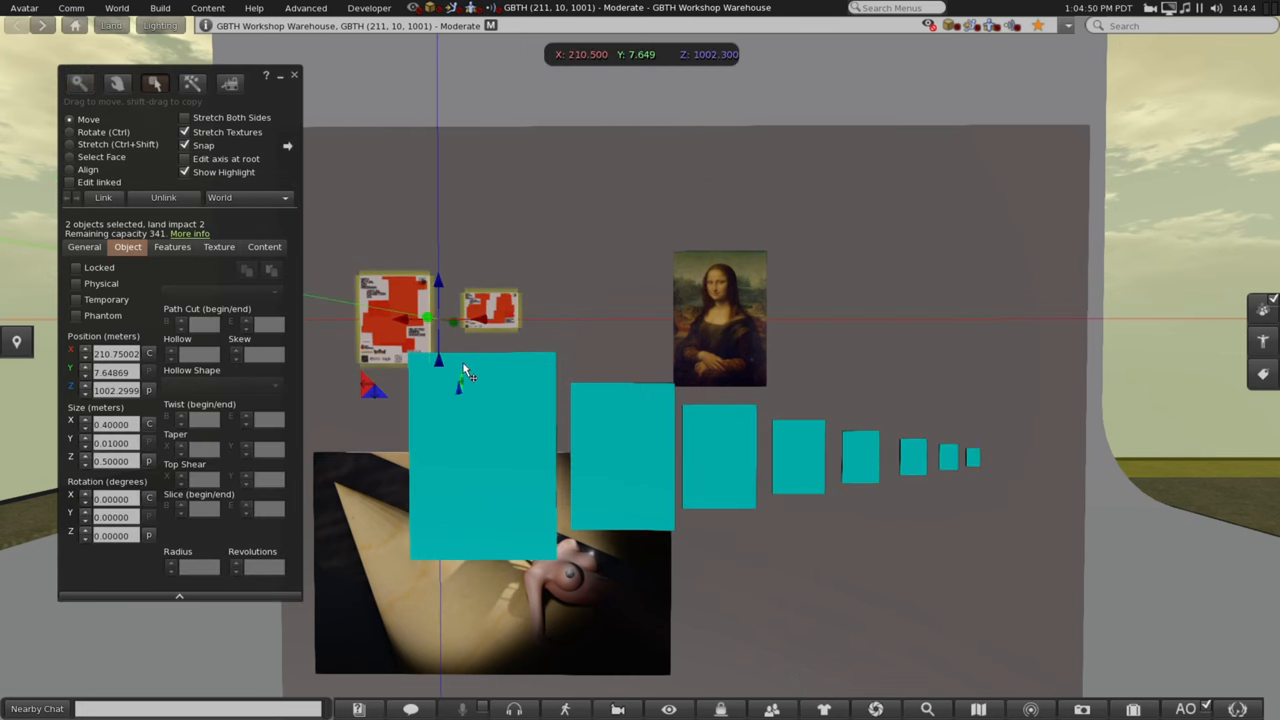
{"action": "left_click_drag", "start_coordinate": [438, 360], "coordinate": [410, 240]}
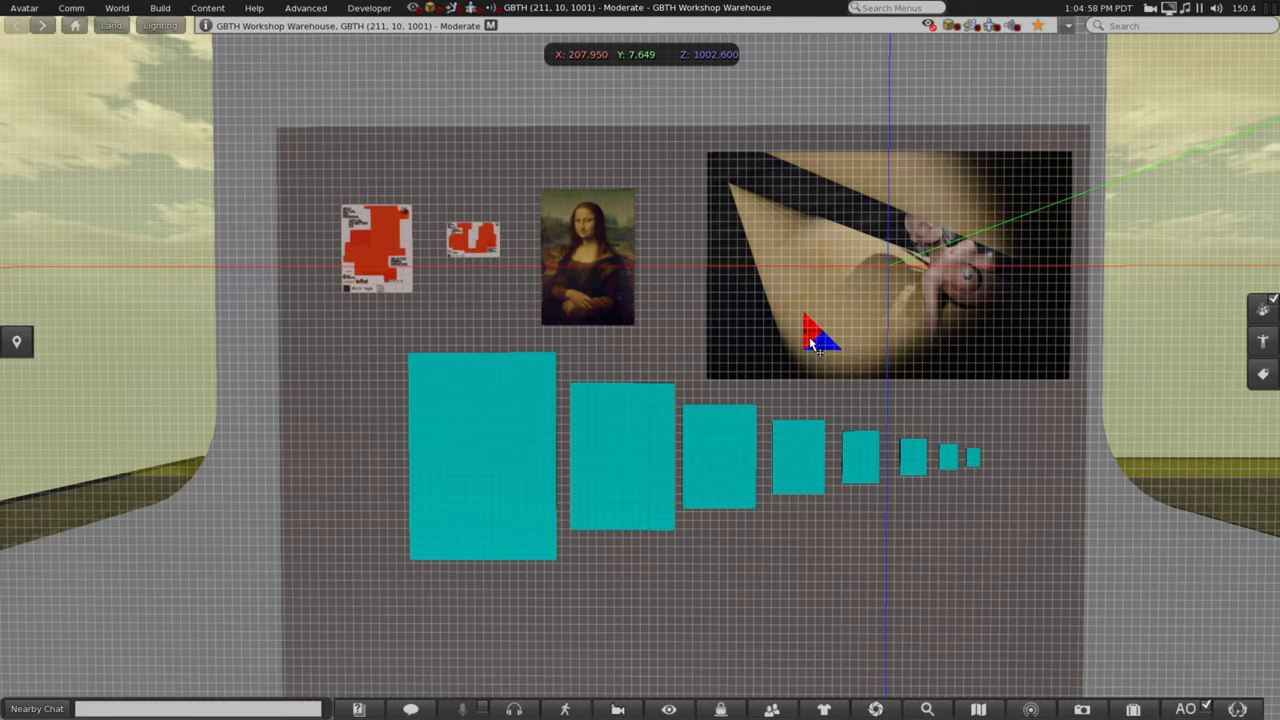
{"action": "left_click", "coordinate": [818, 344]}
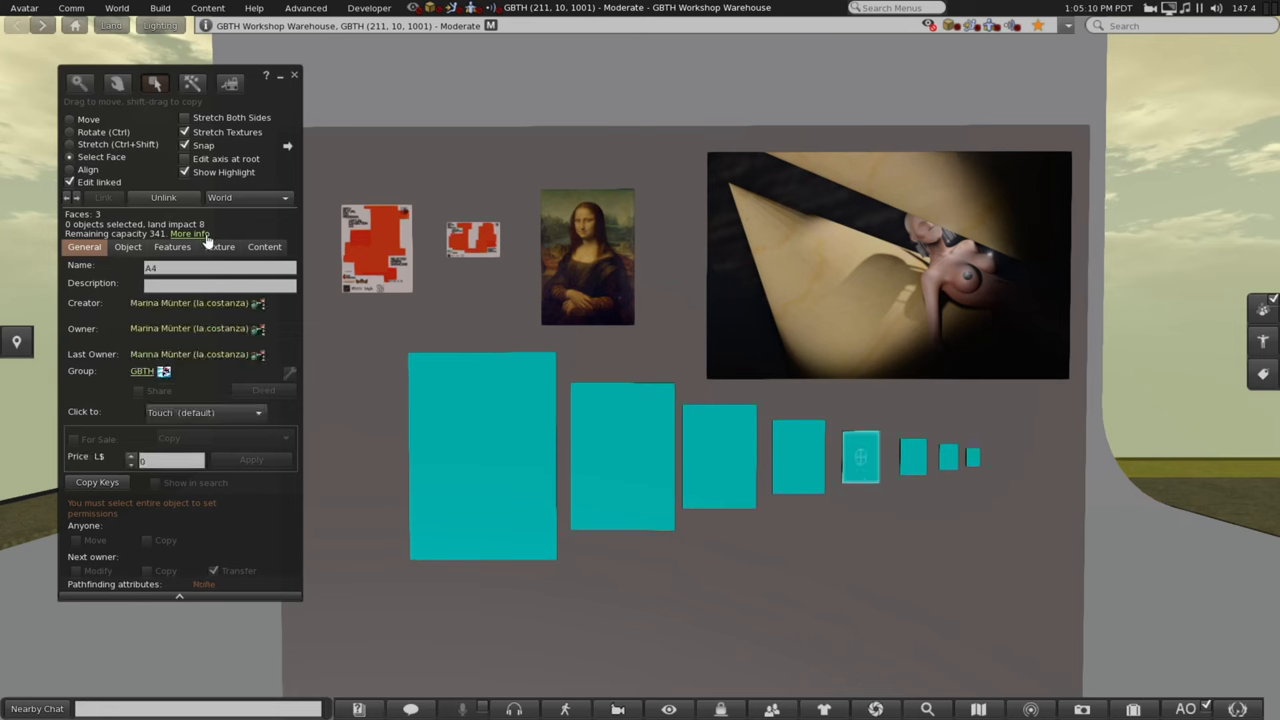
Step: Colour the A4 frame red via the Color Picker, then recolour a second frame likewise
{"action": "left_click", "coordinate": [94, 280]}
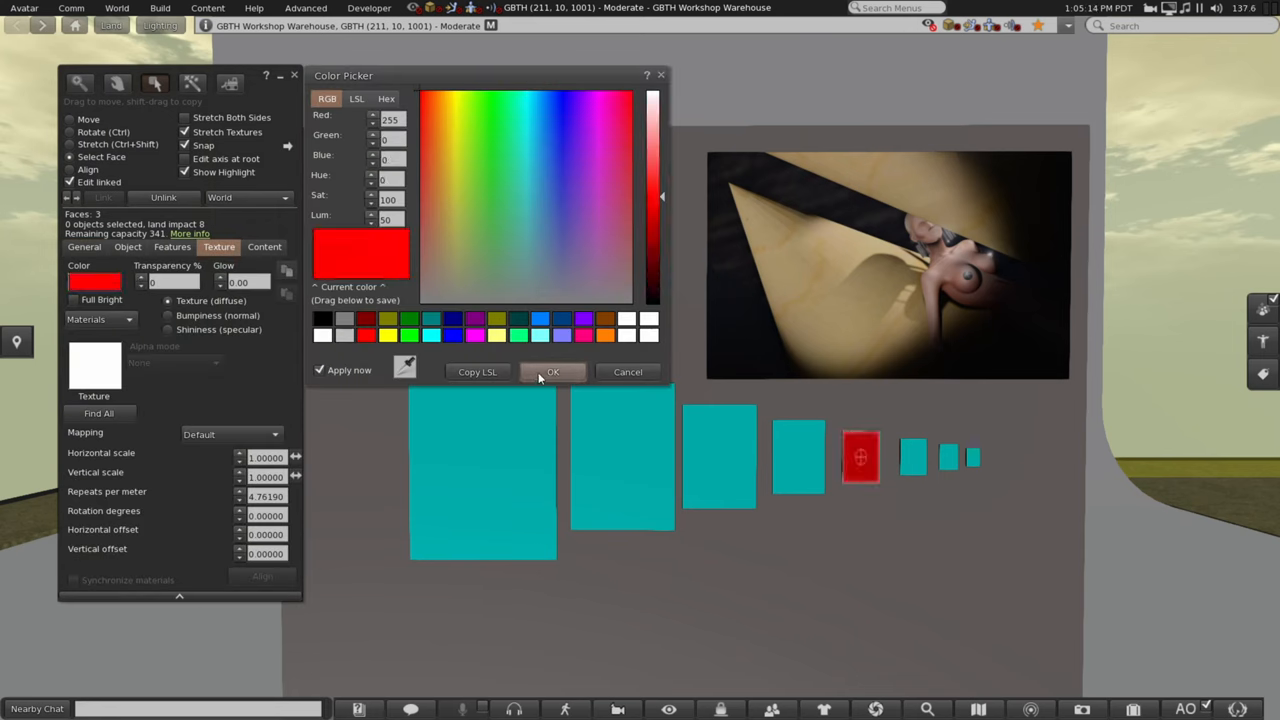
{"action": "left_click", "coordinate": [552, 370]}
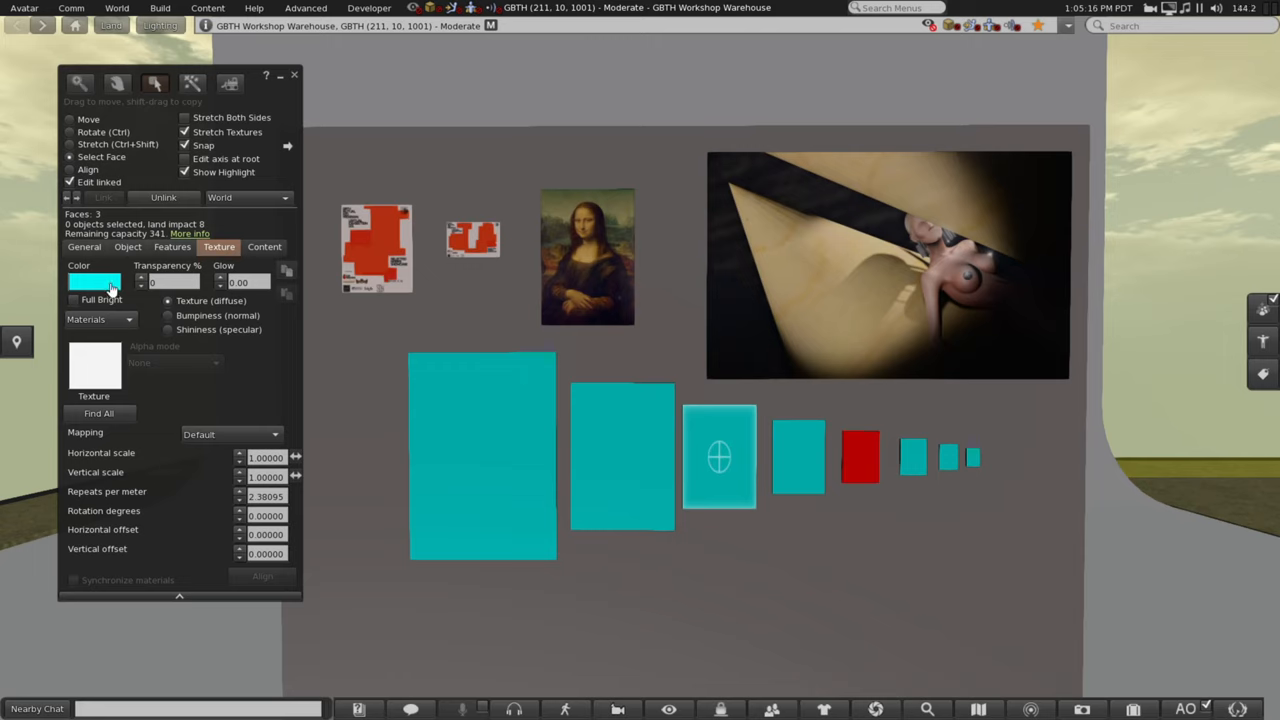
{"action": "left_click", "coordinate": [94, 282]}
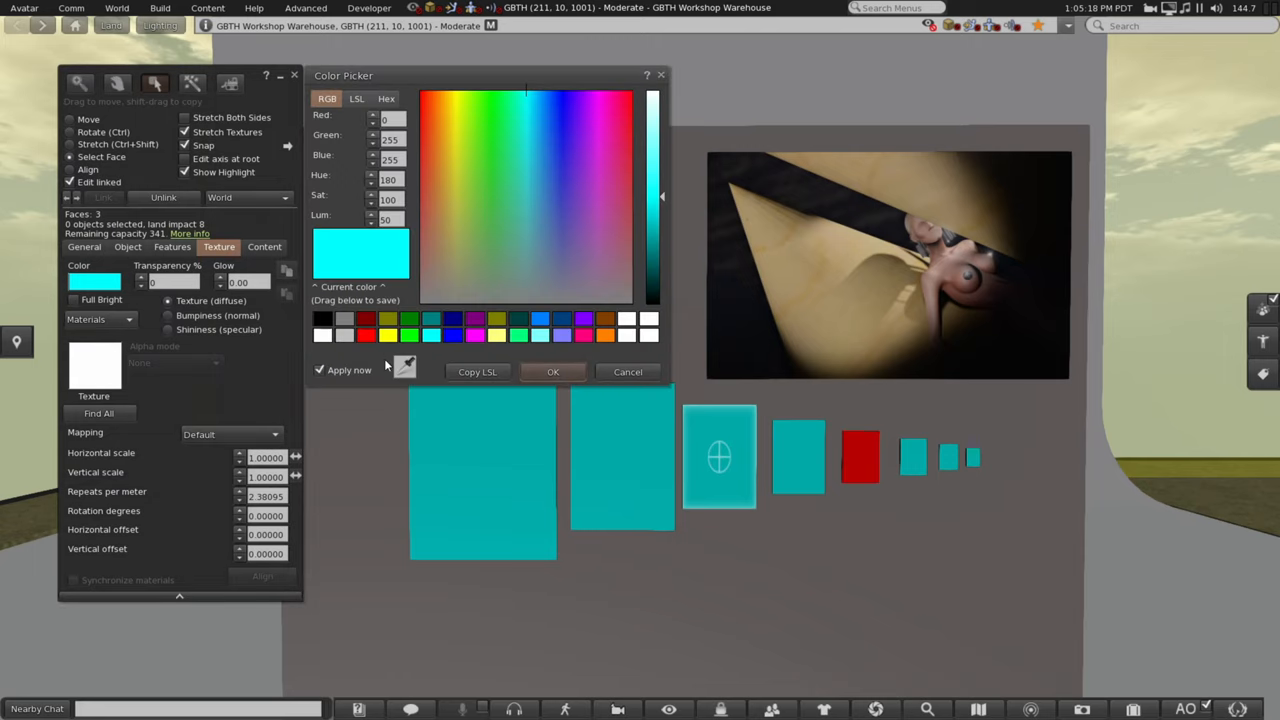
{"action": "left_click", "coordinate": [552, 370]}
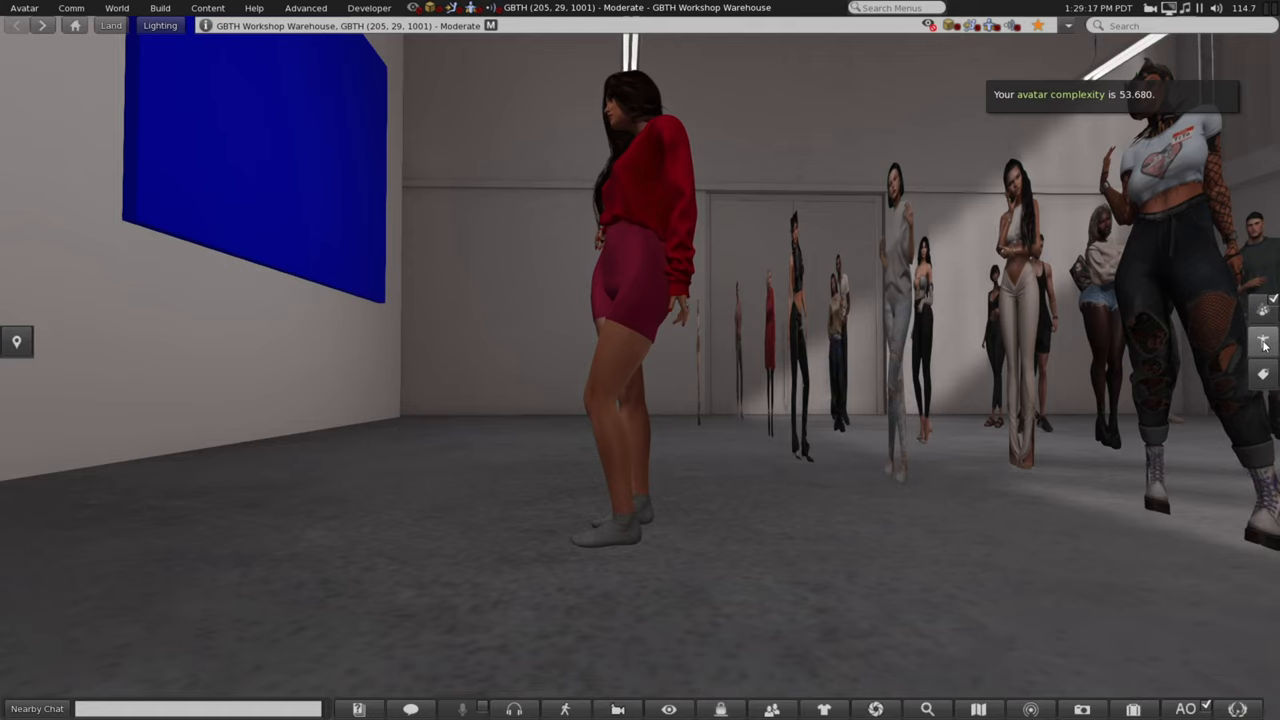
Step: Rez a box beside the avatar and stretch it into a tall translucent height-reference column
{"action": "left_click", "coordinate": [1264, 340]}
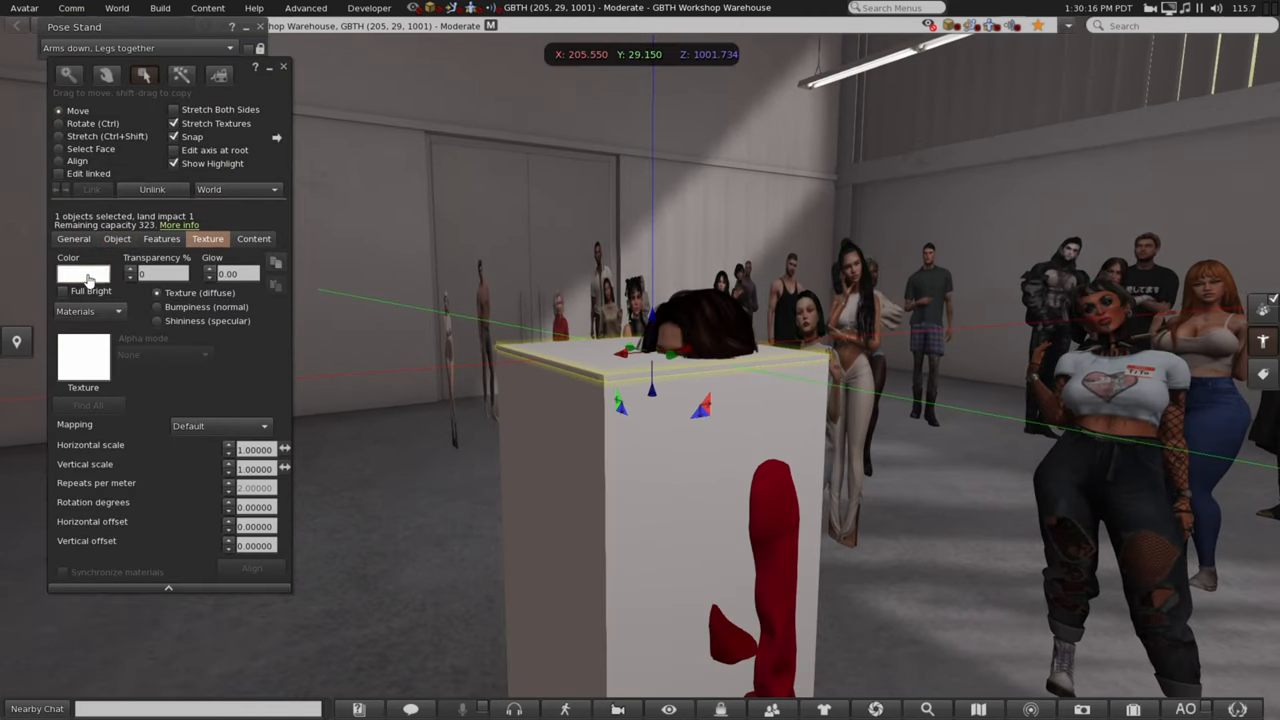
{"action": "left_click", "coordinate": [84, 272]}
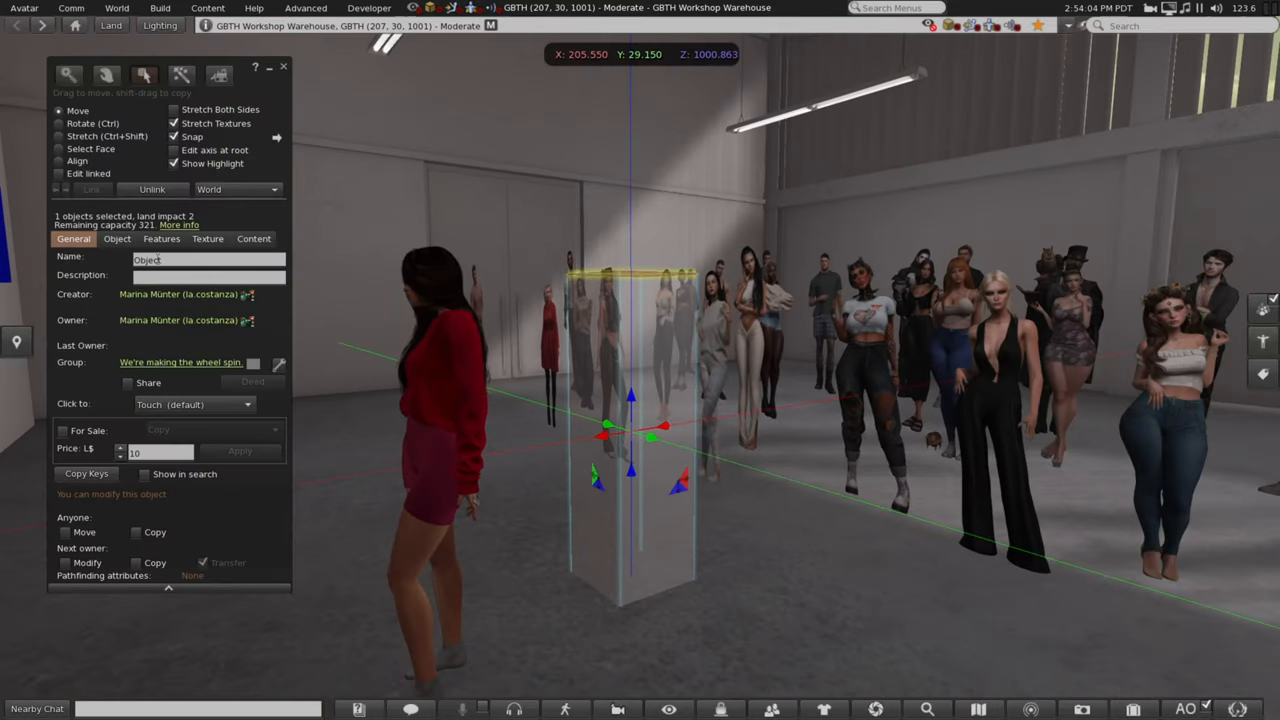
Step: Find 'eye view' in Recent inventory objects and drag the reference plate onto the column
{"action": "type", "text": "eye view"}
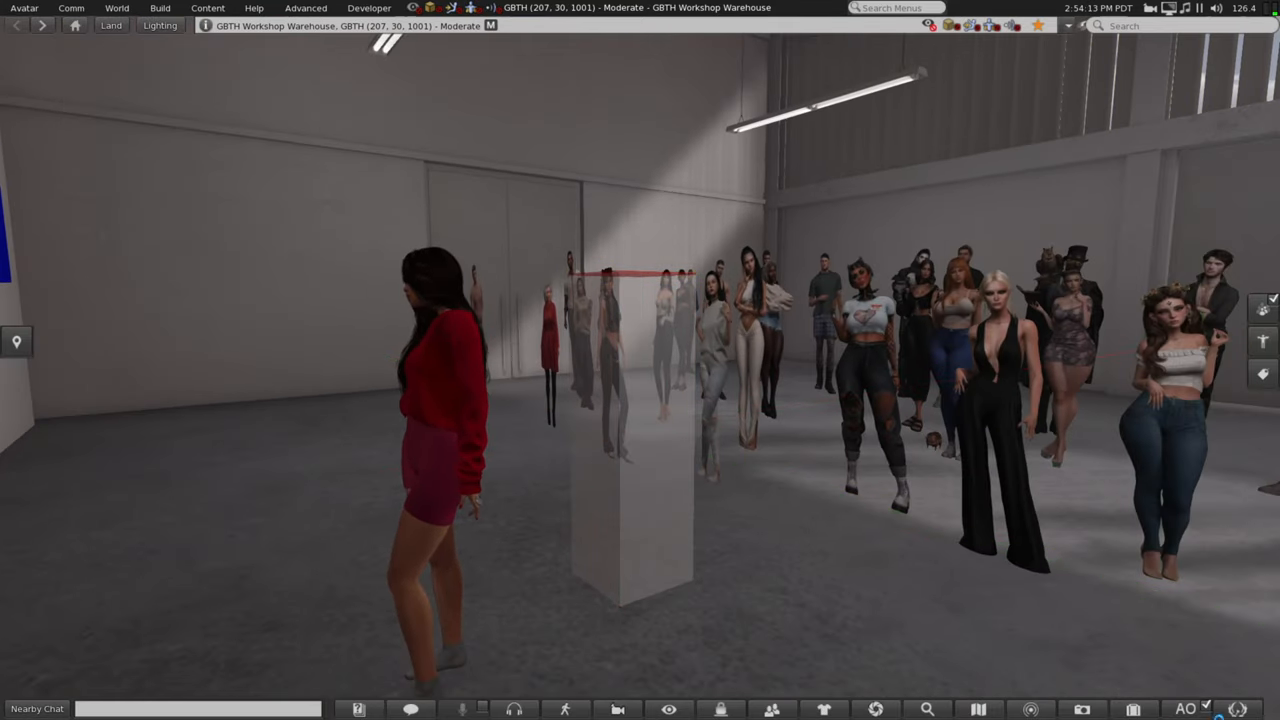
{"action": "left_click", "coordinate": [1132, 708]}
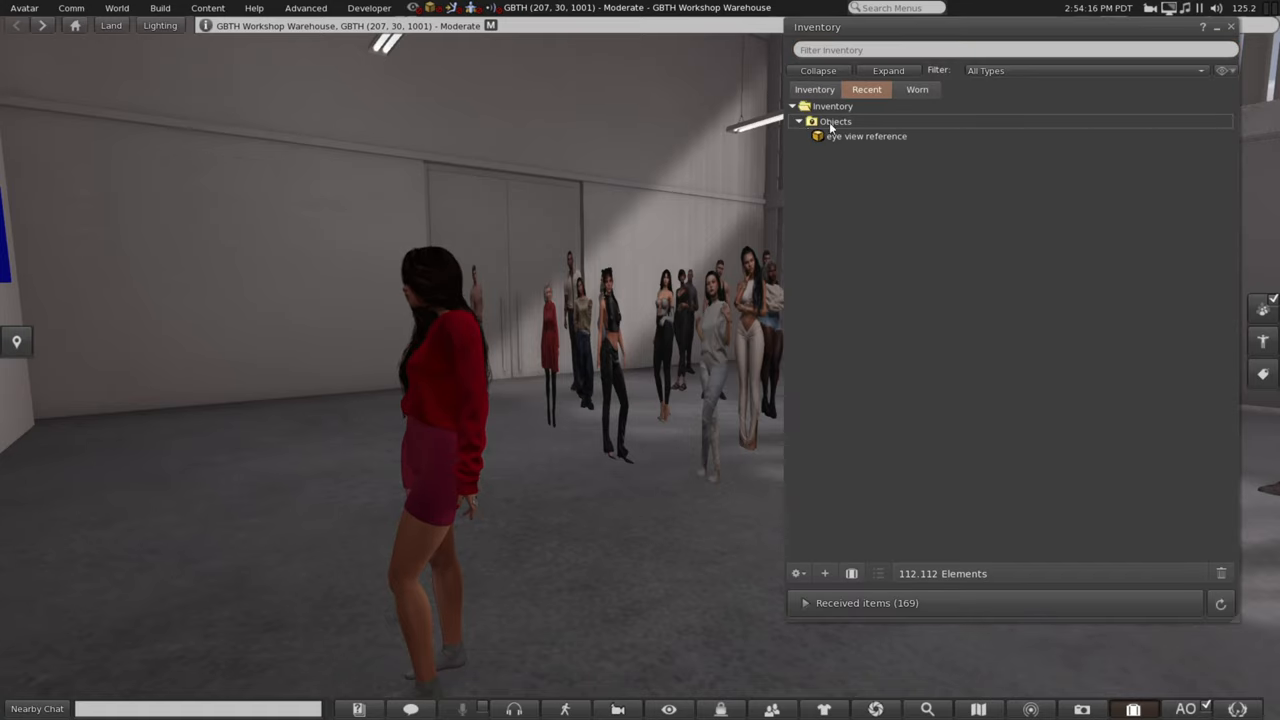
{"action": "left_click", "coordinate": [1132, 708]}
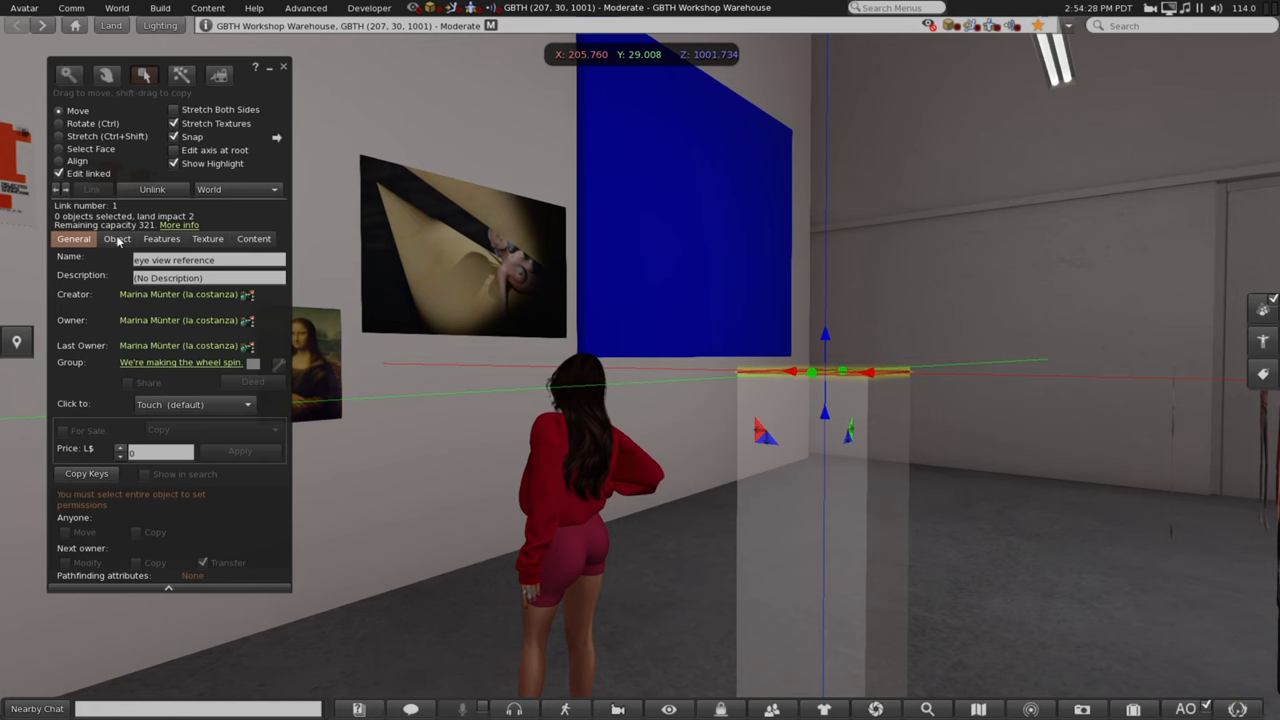
Step: Position and size the new small panel on the wall near the Mona Lisa
{"action": "left_click", "coordinate": [116, 238]}
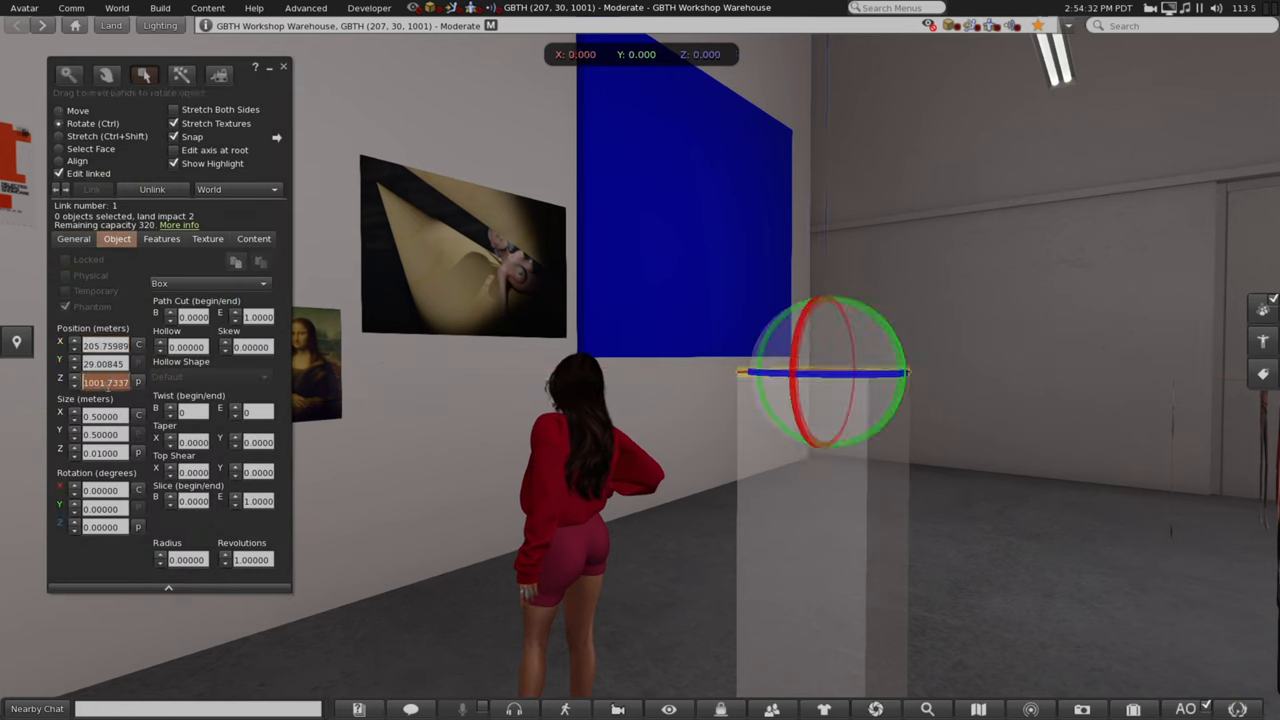
{"action": "left_click", "coordinate": [60, 110]}
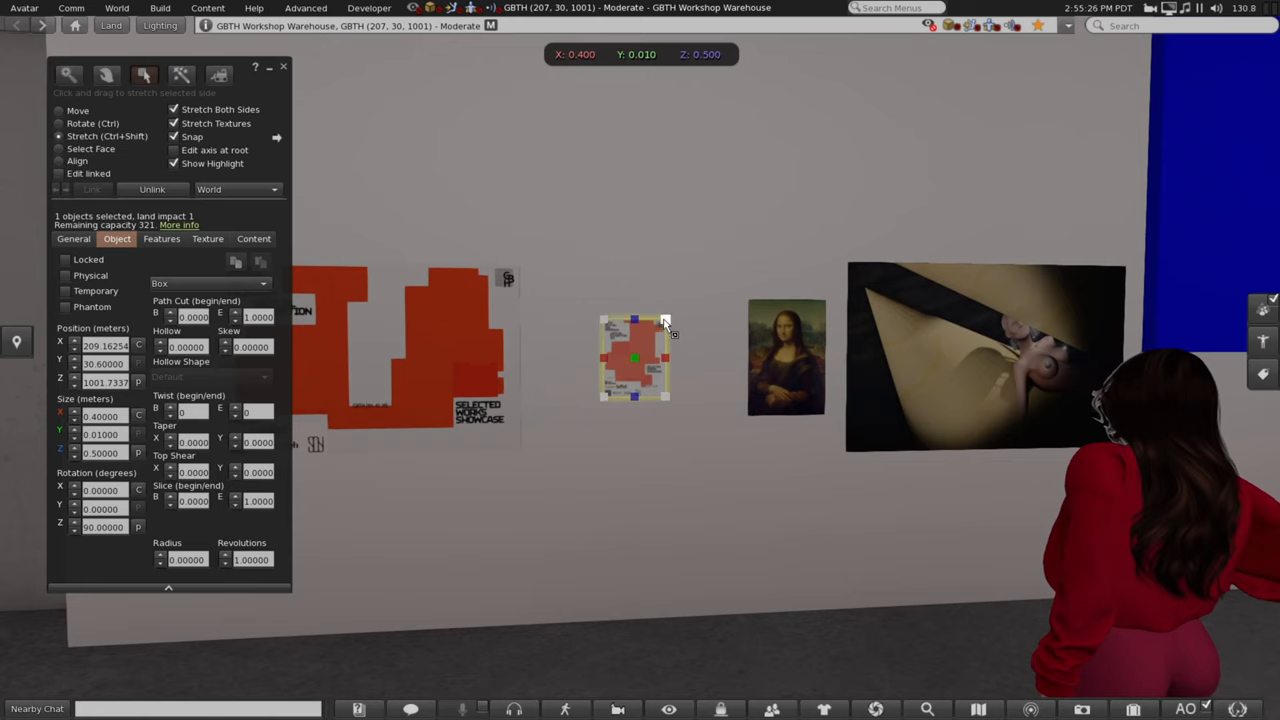
Step: Set the photo poster's Name field to 'PRIMITIVE - Grant Valeska' in the General settings
{"action": "left_click", "coordinate": [60, 124]}
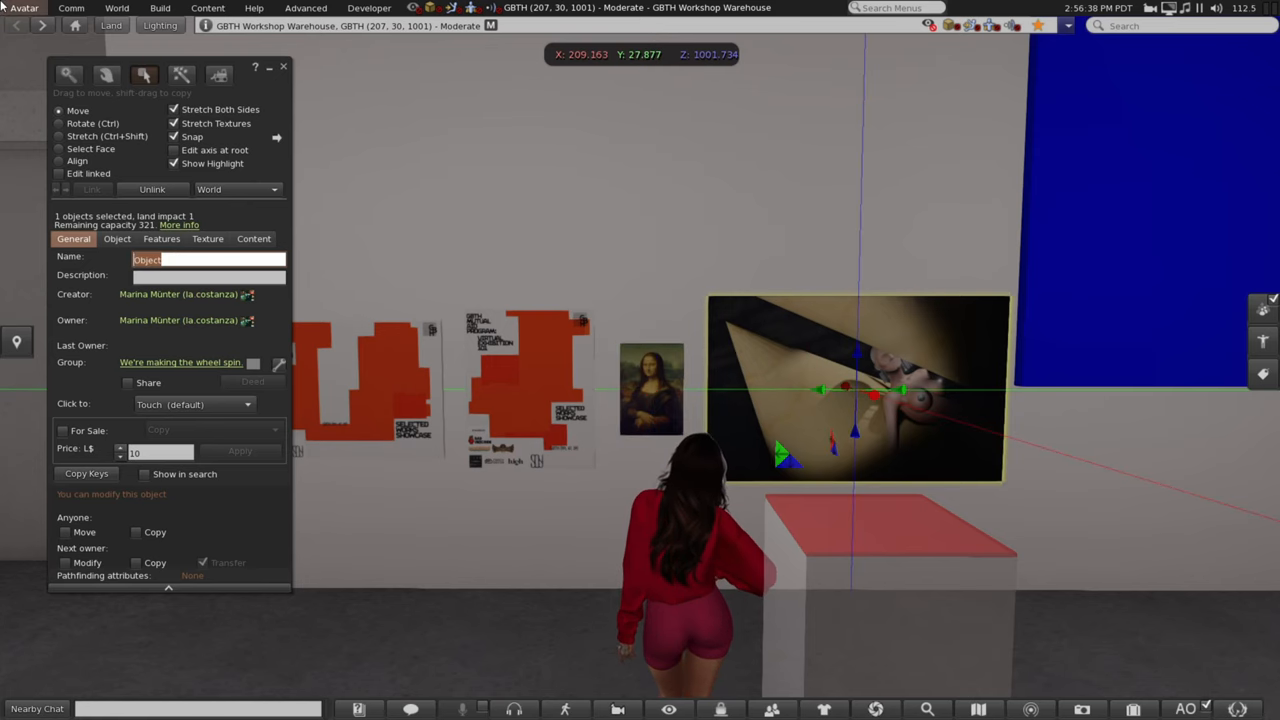
{"action": "type", "text": "PRIMITIVE - Grant Valeska"}
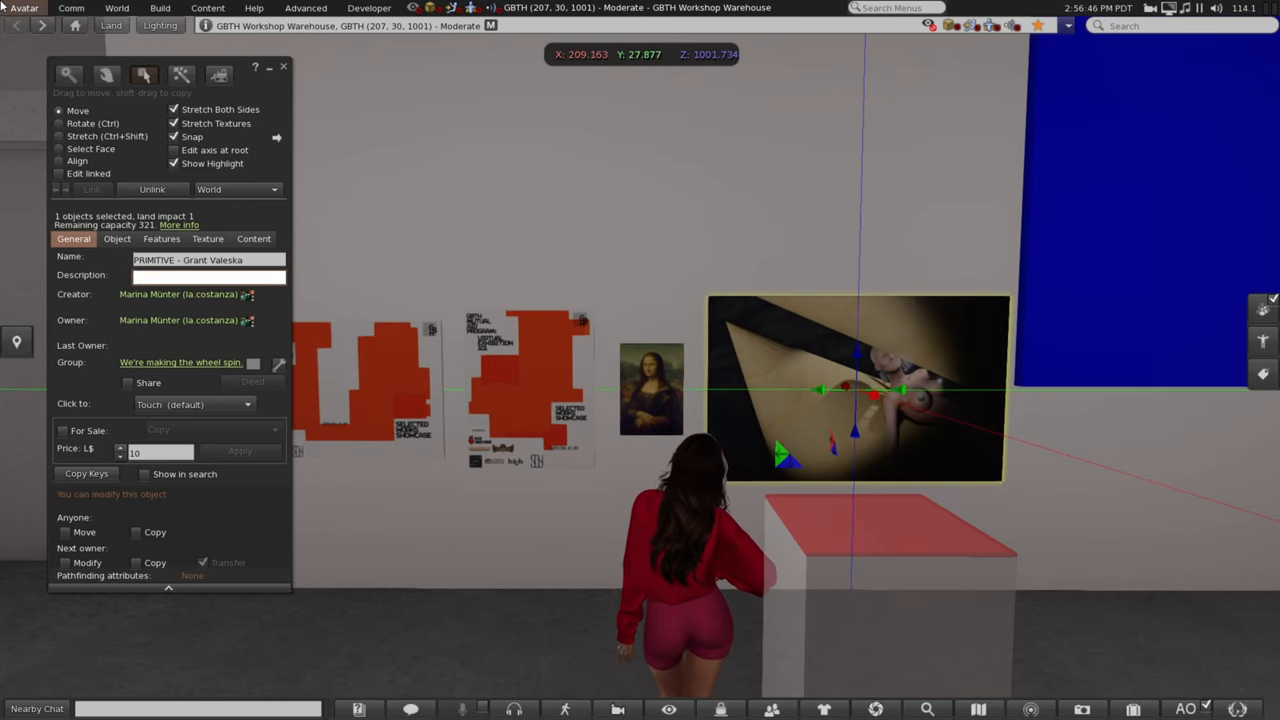